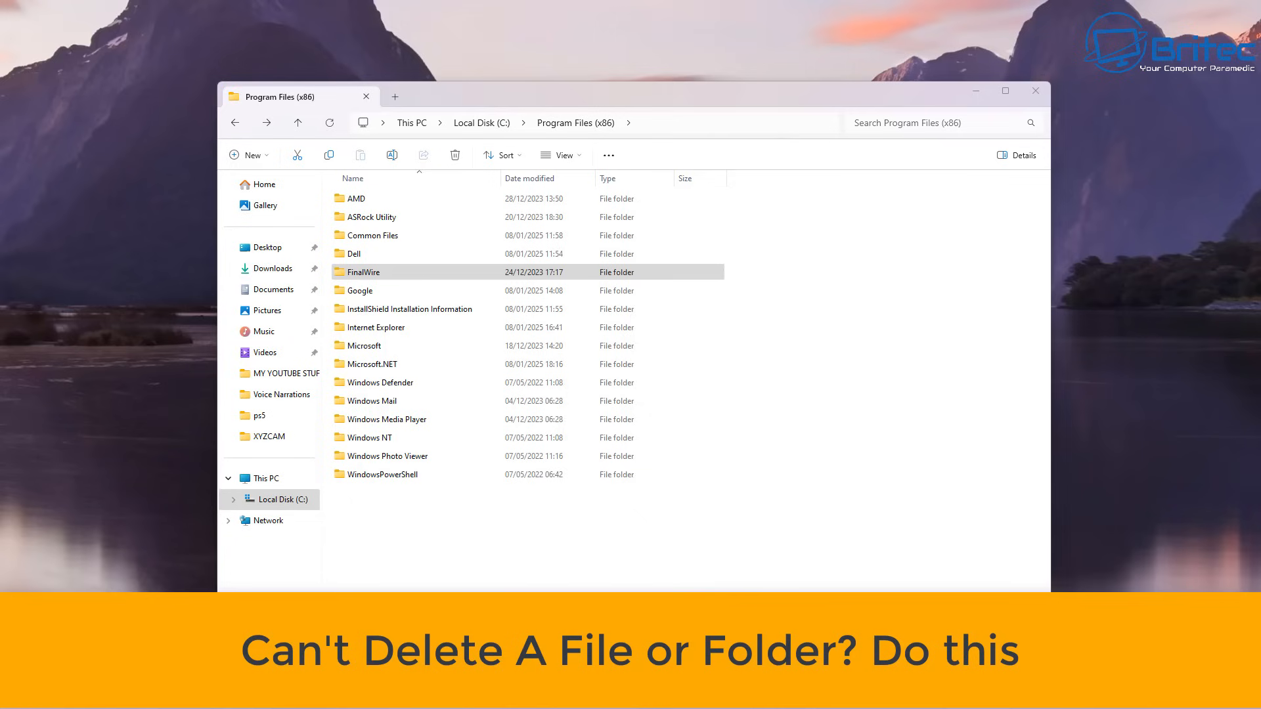
- Attempt to delete the FinalWire folder and dismiss the folder-in-use warning
{"action": "left_click", "coordinate": [362, 272]}
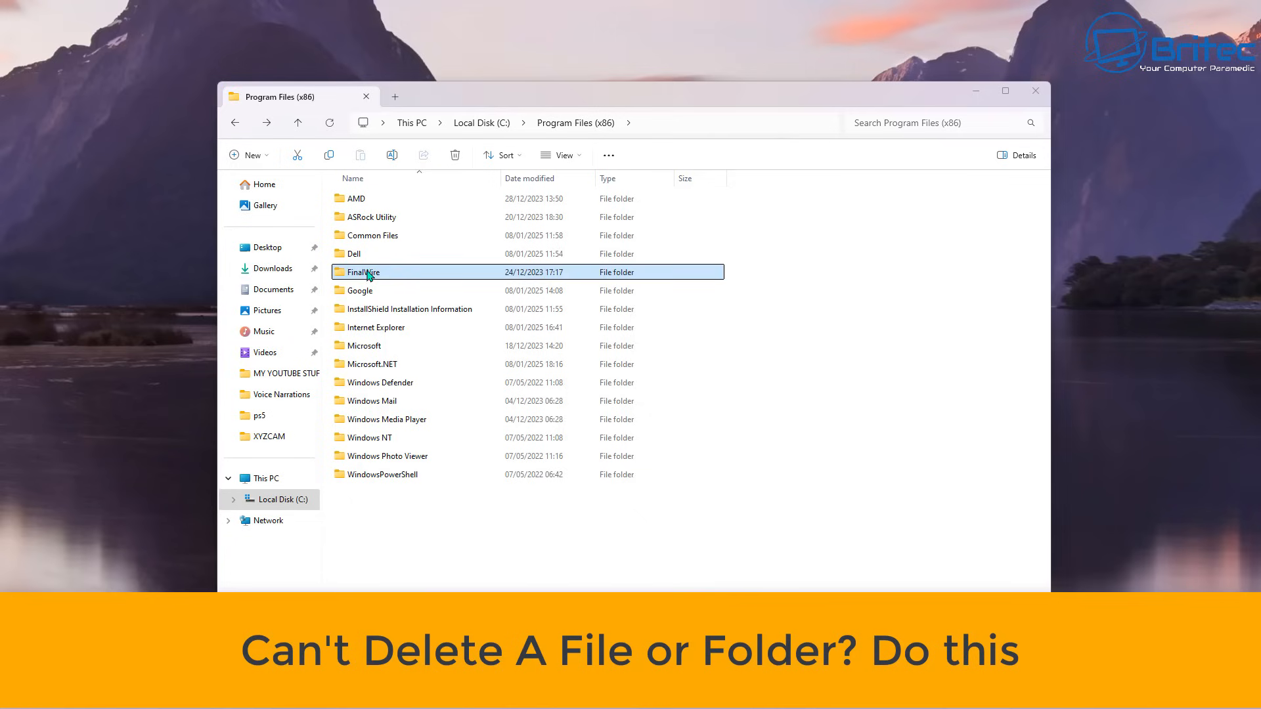
{"action": "right_click", "coordinate": [362, 272]}
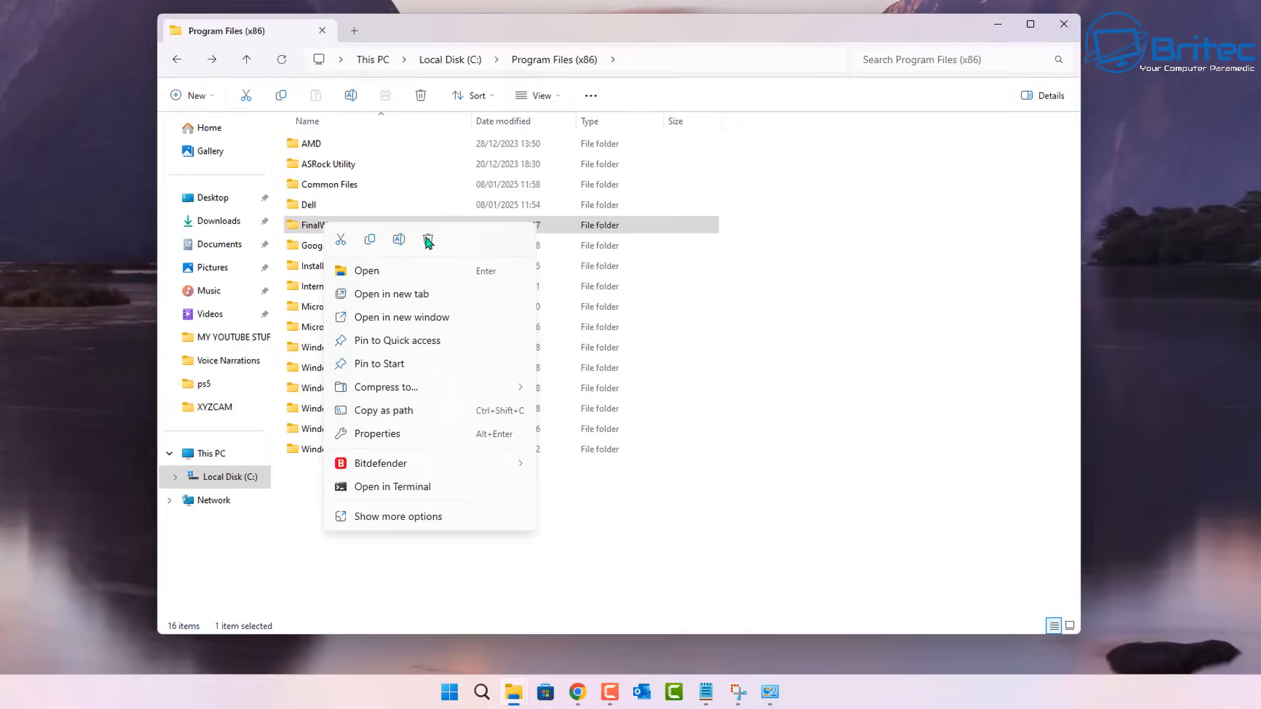
{"action": "mouse_move", "coordinate": [419, 233]}
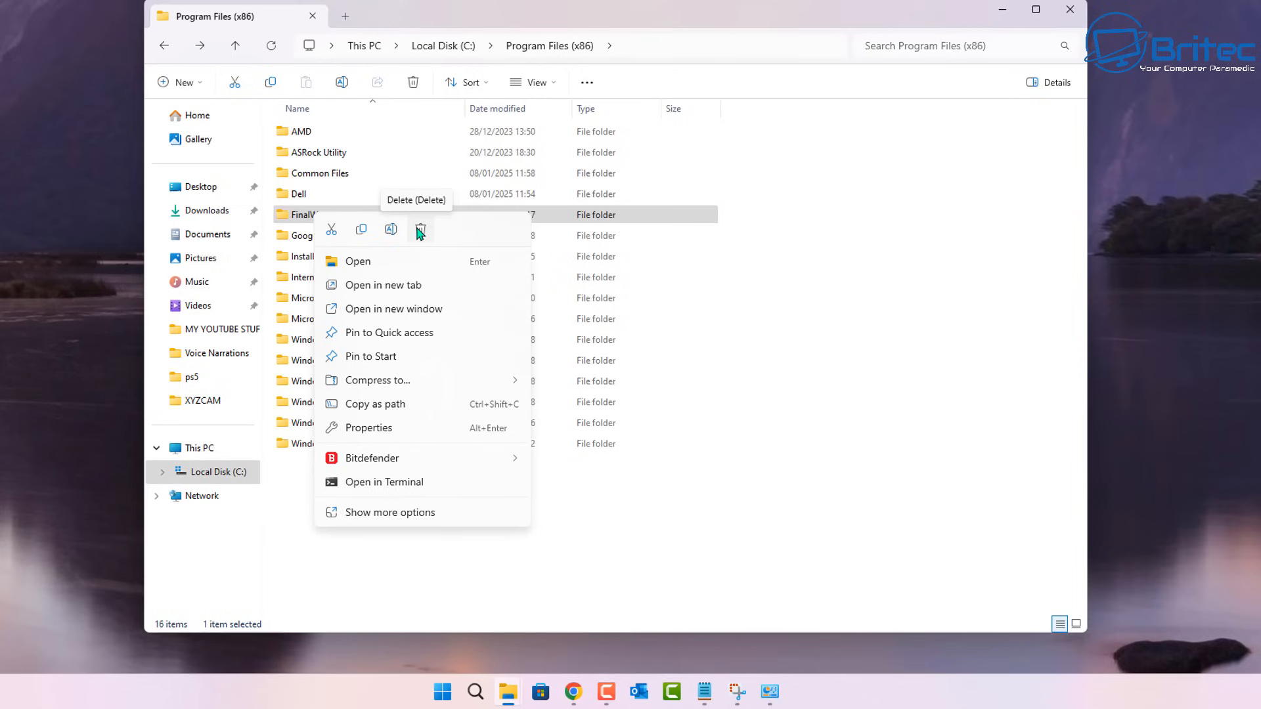
{"action": "left_click", "coordinate": [419, 229]}
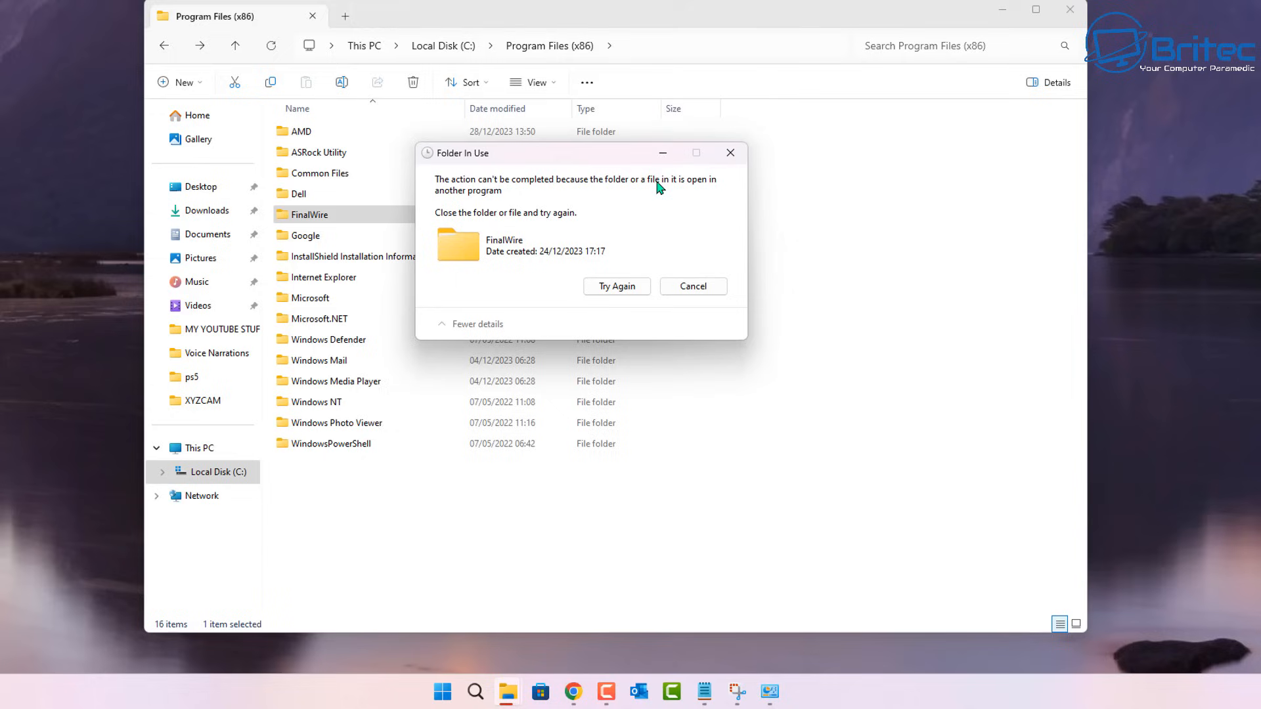
{"action": "mouse_move", "coordinate": [714, 196]}
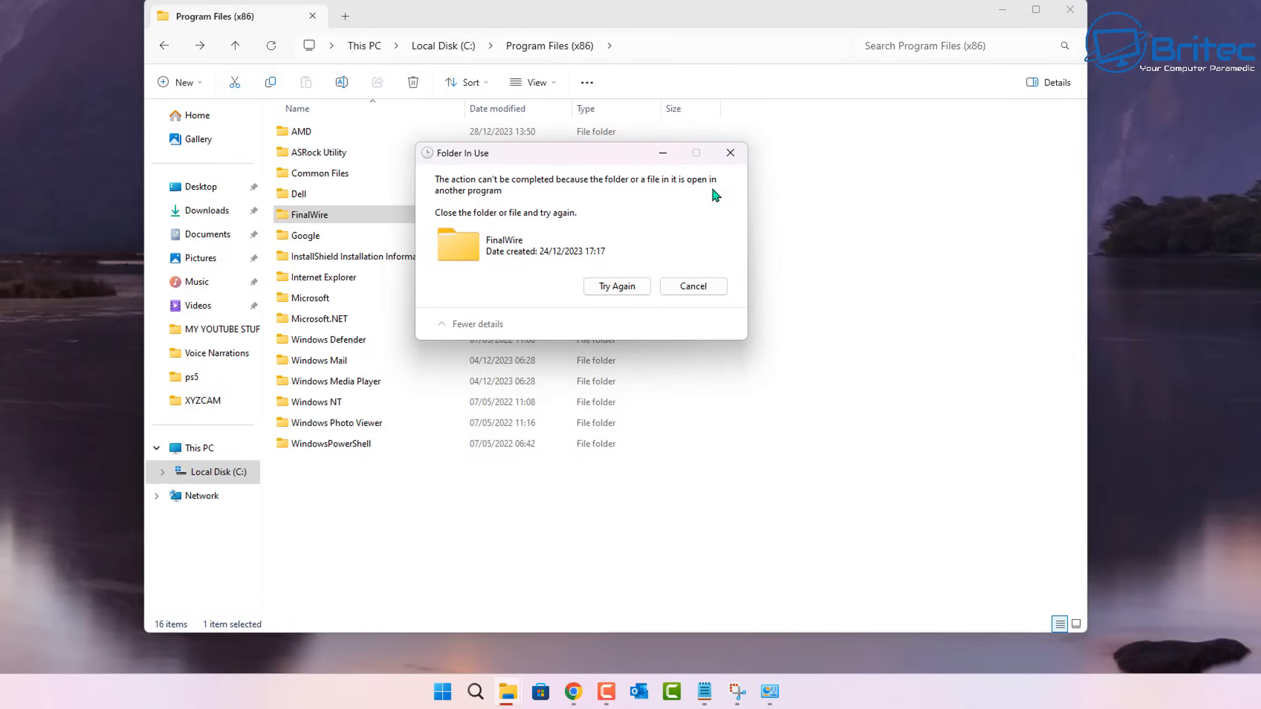
{"action": "mouse_move", "coordinate": [537, 276]}
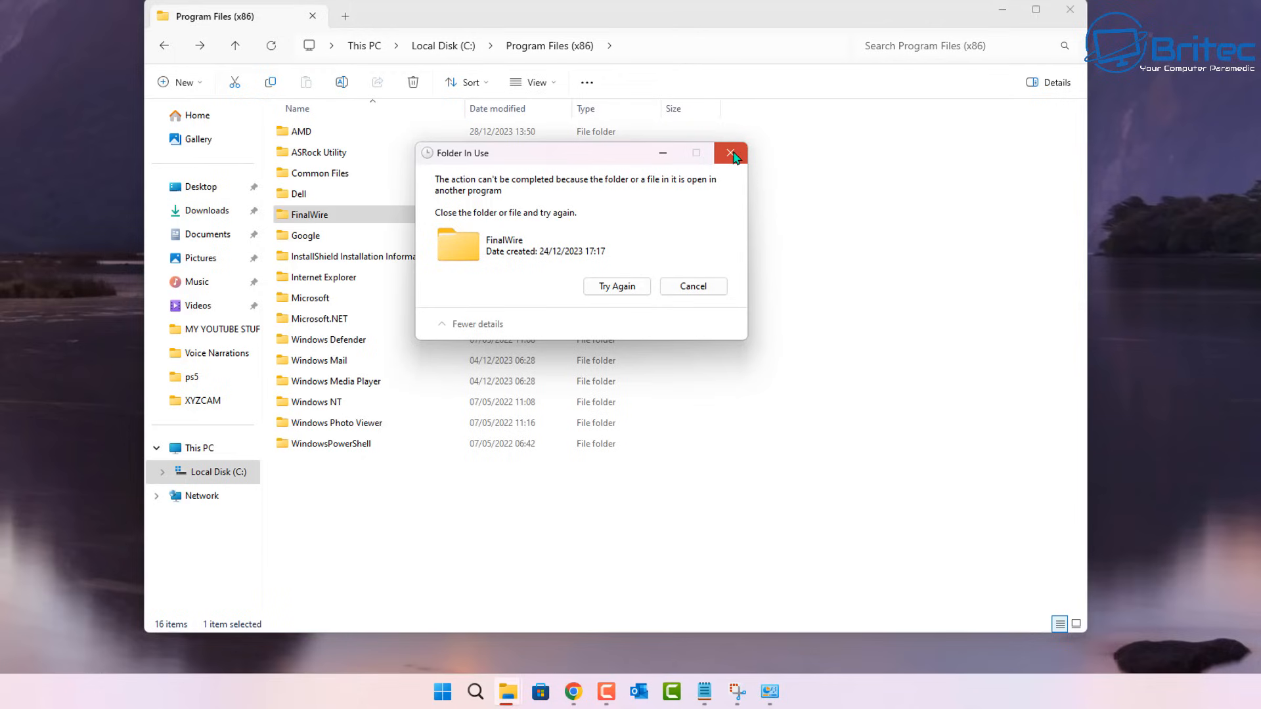
{"action": "left_click", "coordinate": [728, 153]}
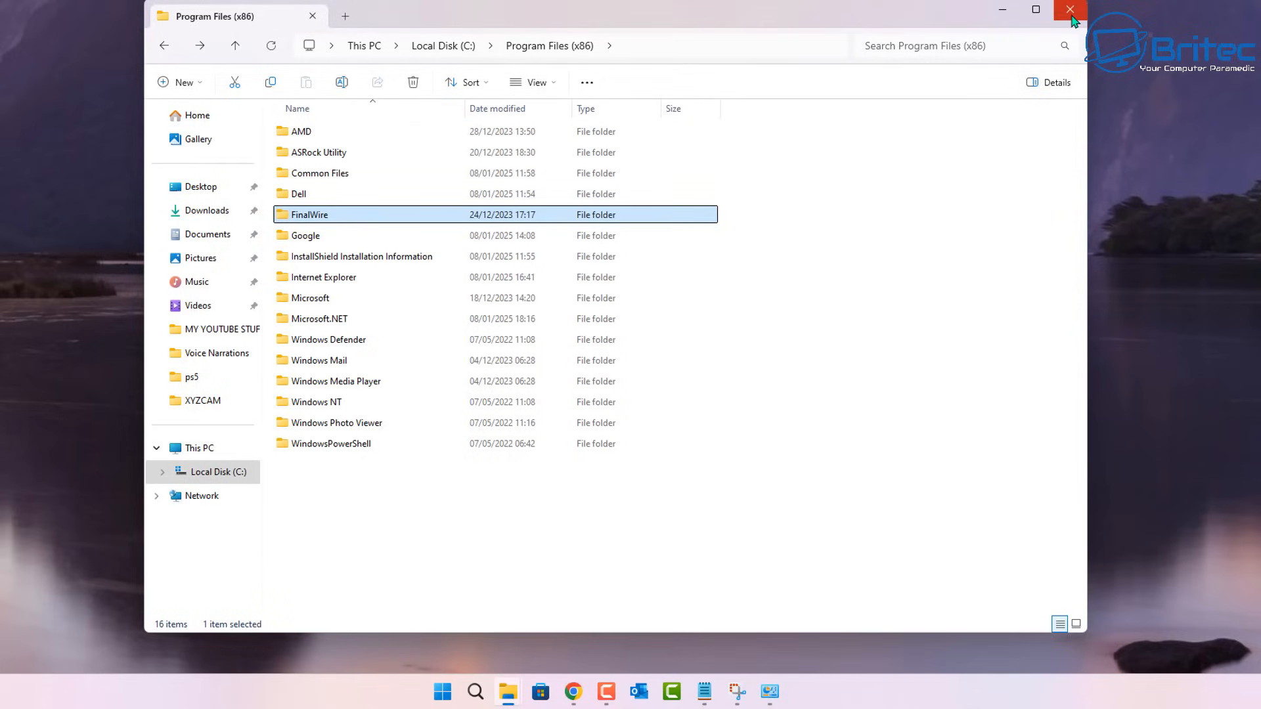
- Search Windows for 'cmd' to bring up Command Prompt
{"action": "right_click", "coordinate": [310, 214]}
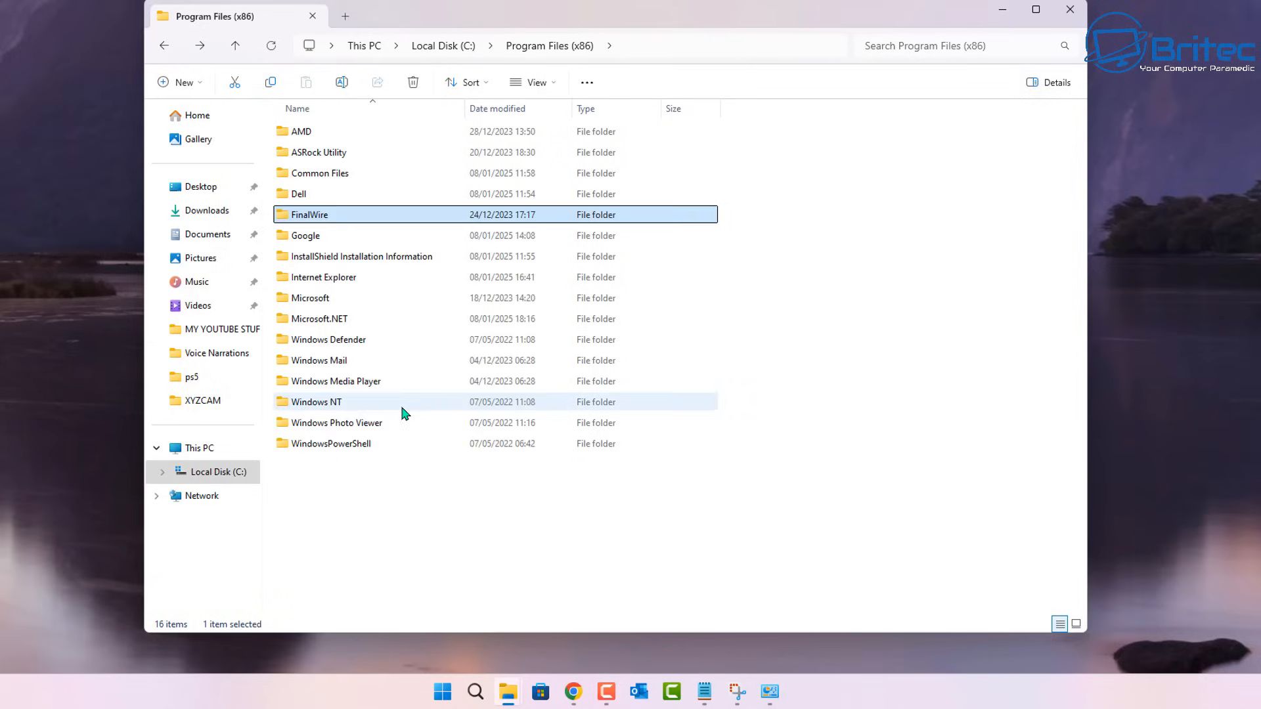
{"action": "mouse_move", "coordinate": [1001, 19]}
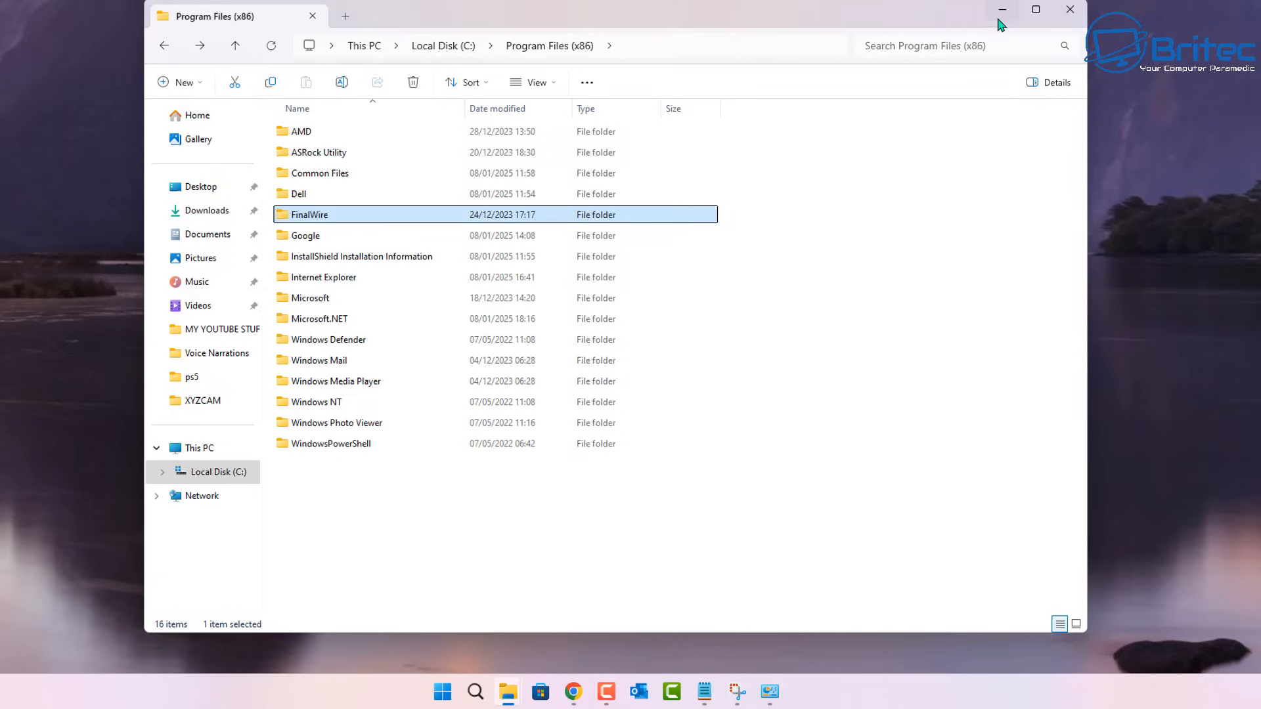
{"action": "left_click", "coordinate": [441, 692]}
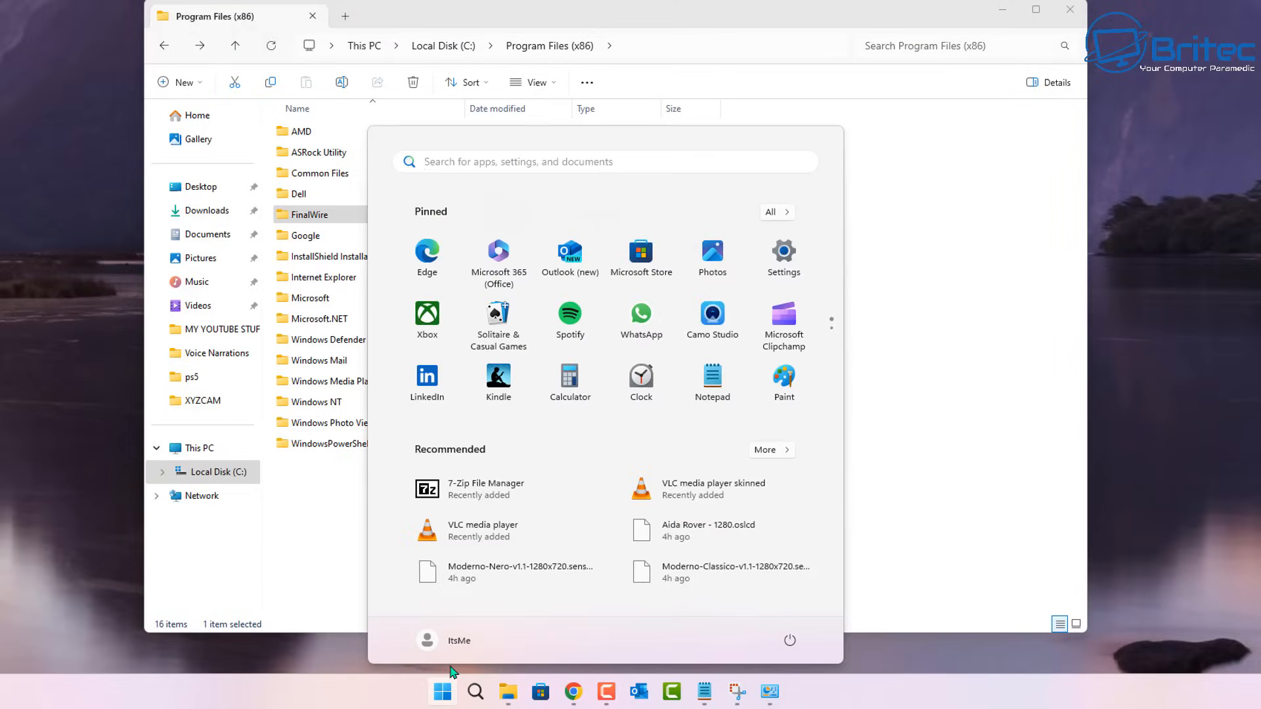
{"action": "type", "text": "cmd"}
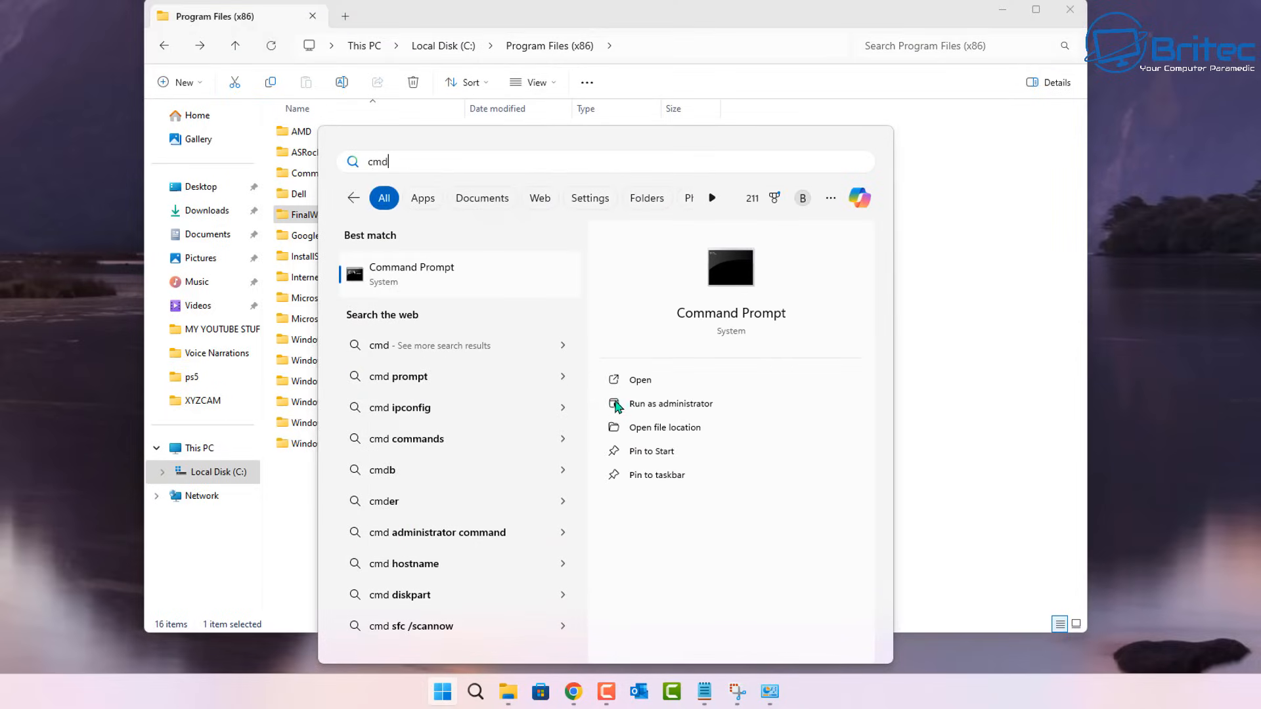
- As administrator, run del /f on "C:\Program Files (x86)\FinalWire", confirm with y, and close the prompt
{"action": "left_click", "coordinate": [670, 404]}
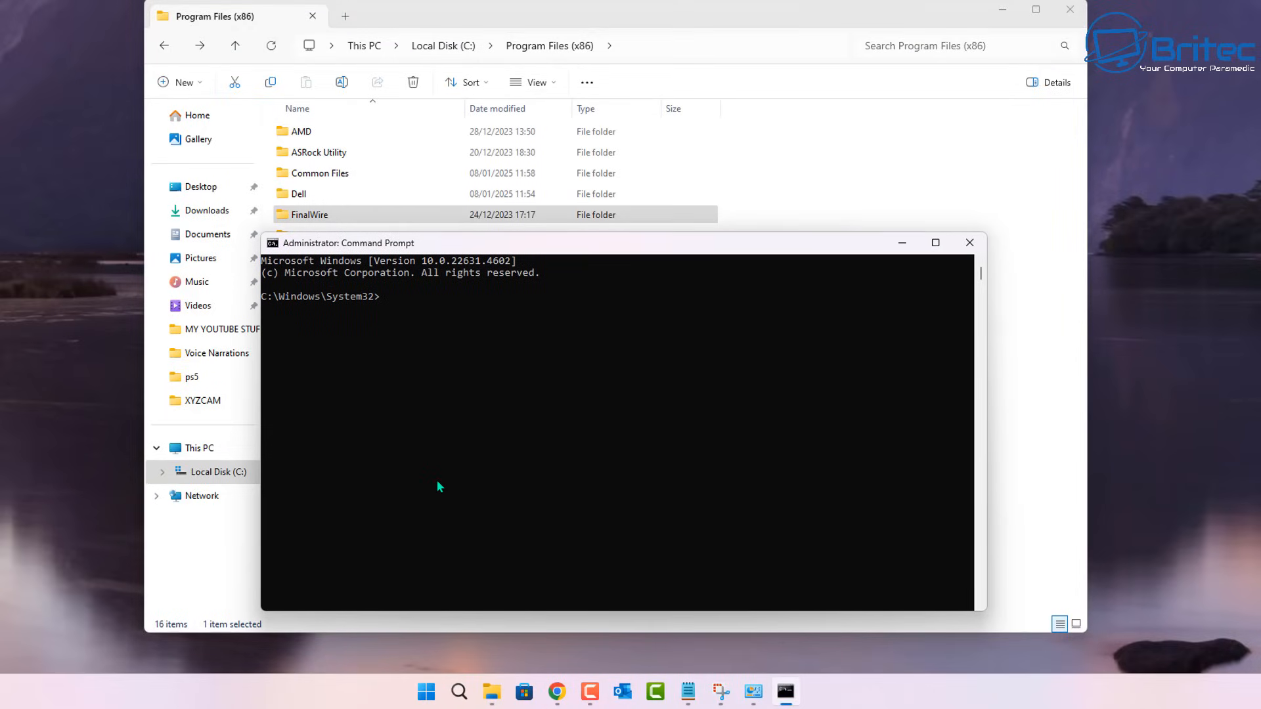
{"action": "type", "text": "del /f"}
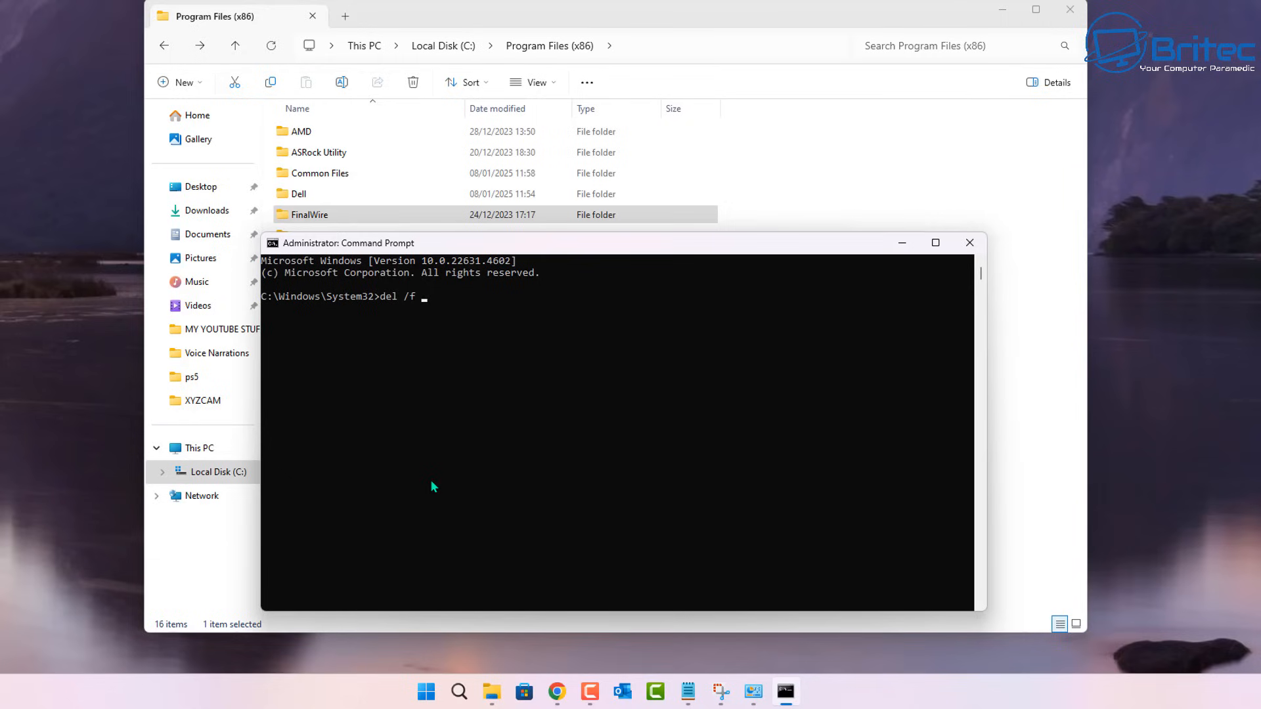
{"action": "type", "text": "\"C:\\Program Files (x86)\\FinalWire\""}
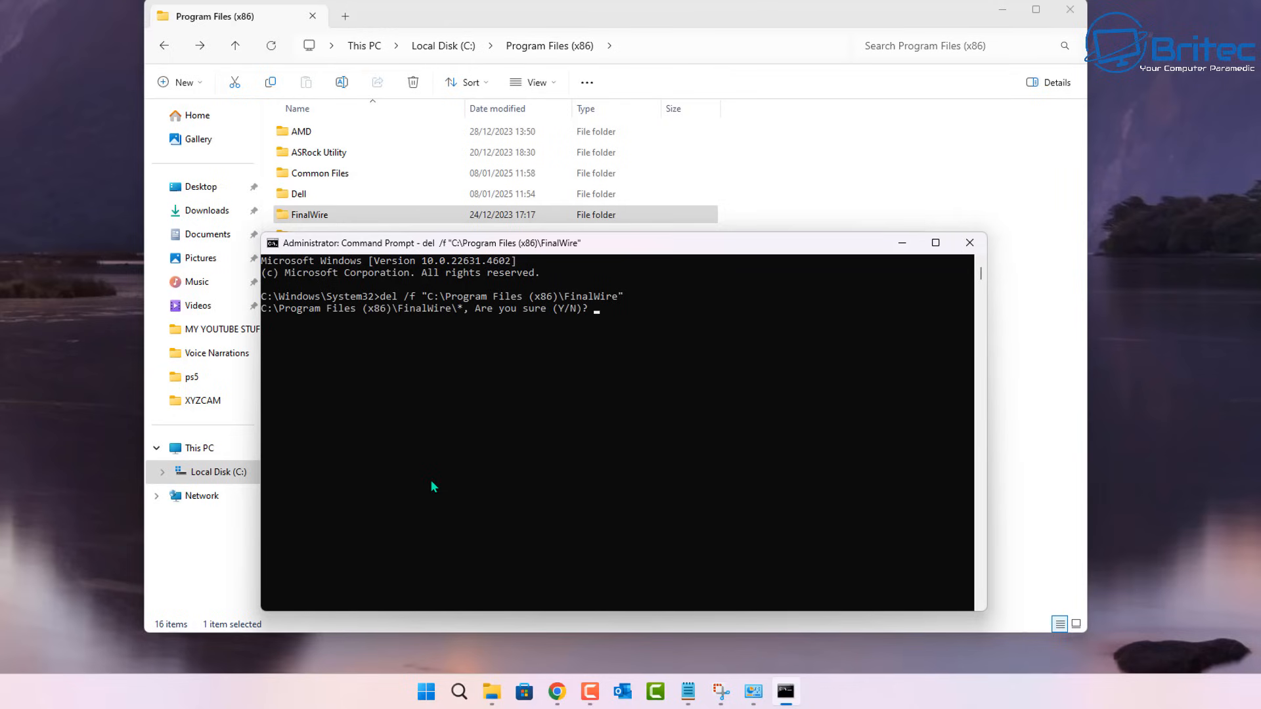
{"action": "type", "text": "y"}
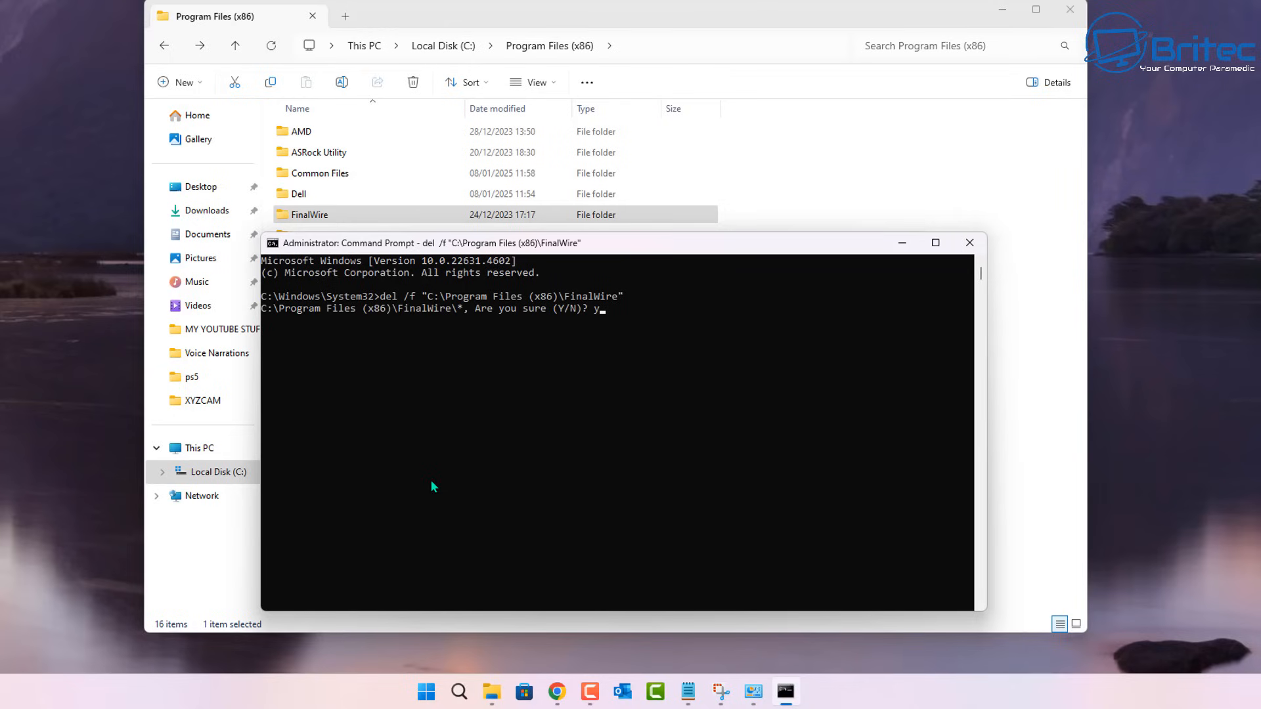
{"action": "key", "text": "enter"}
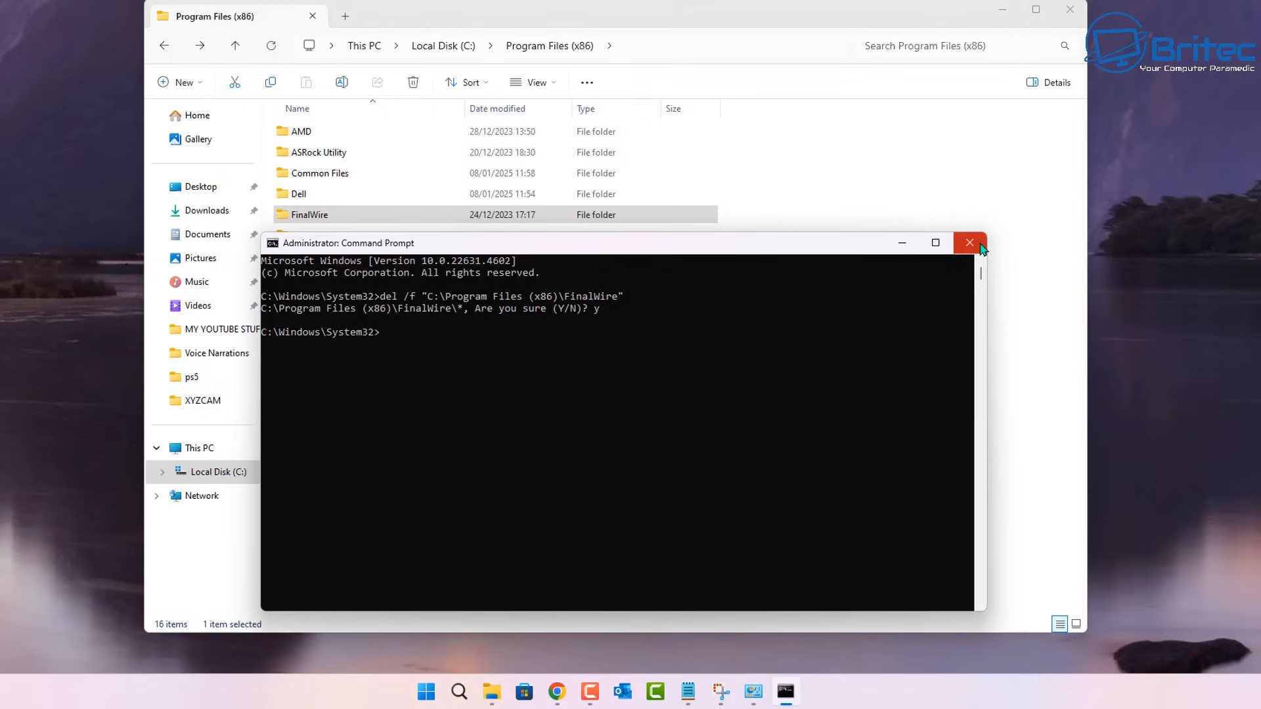
{"action": "left_click", "coordinate": [970, 243]}
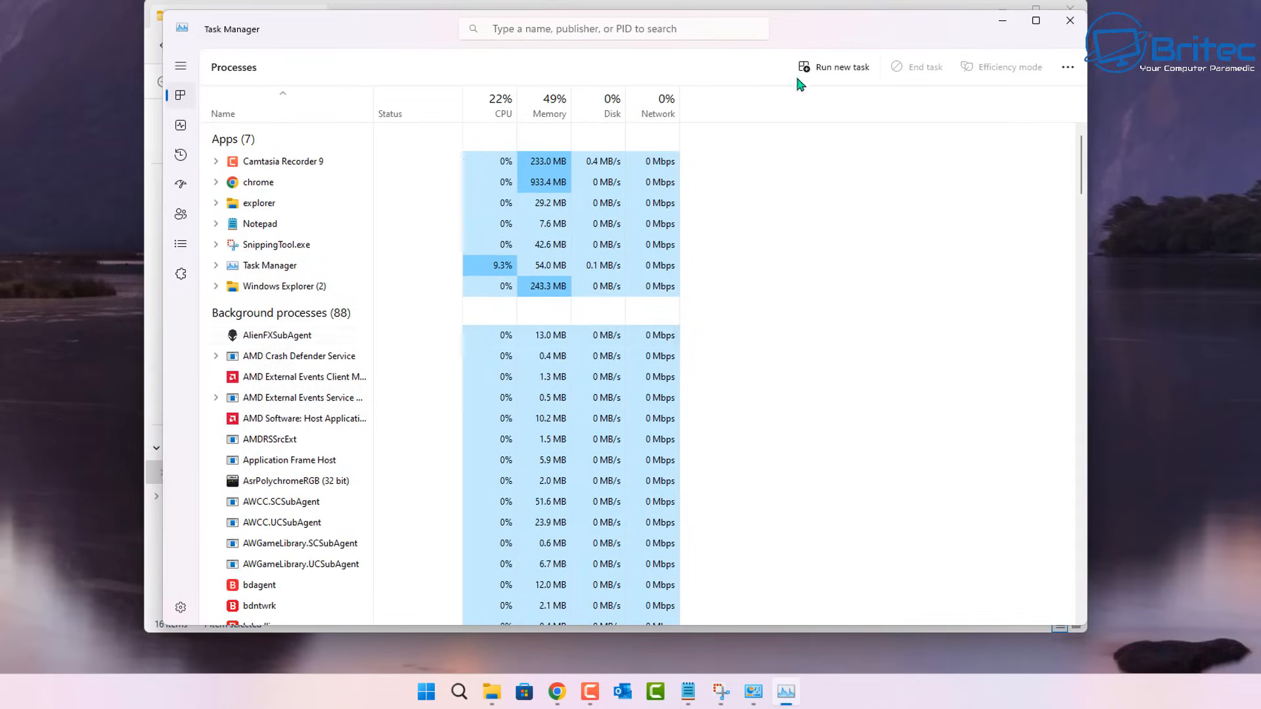
- Scroll through Task Manager's background processes, then close Task Manager
{"action": "scroll", "scroll_direction": "down", "scroll_amount": 3}
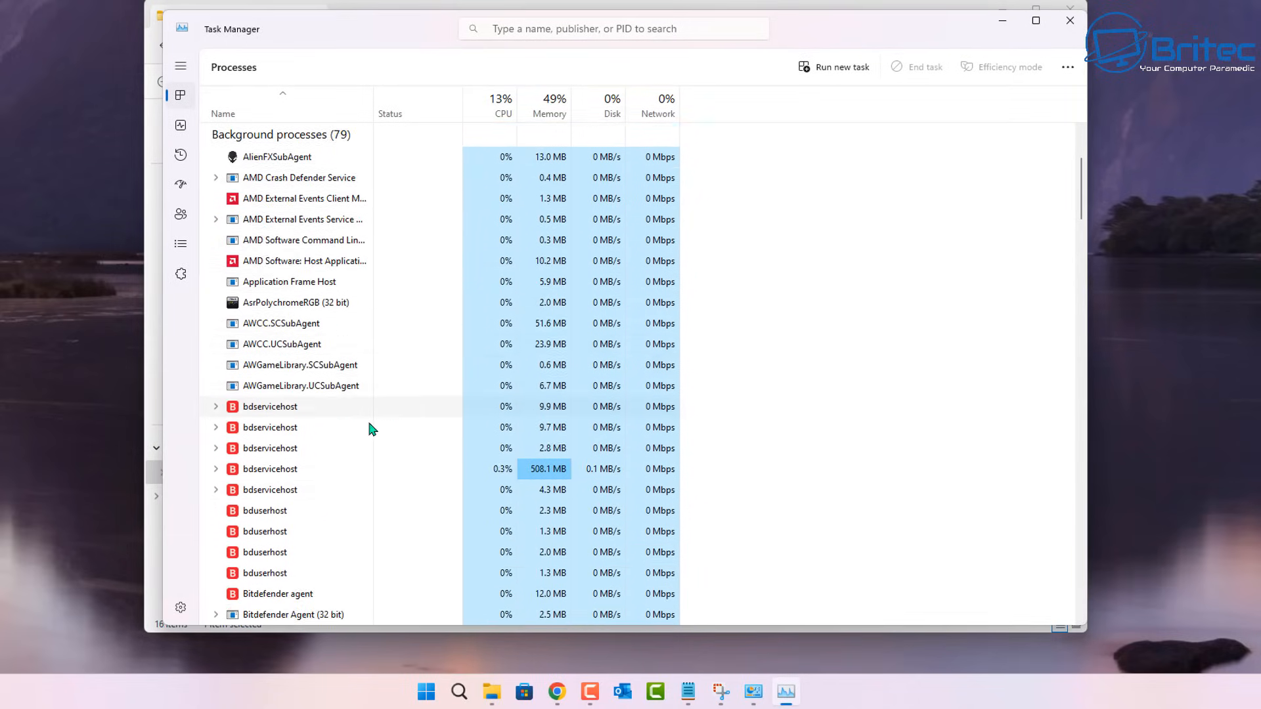
{"action": "scroll", "scroll_direction": "down", "scroll_amount": 3}
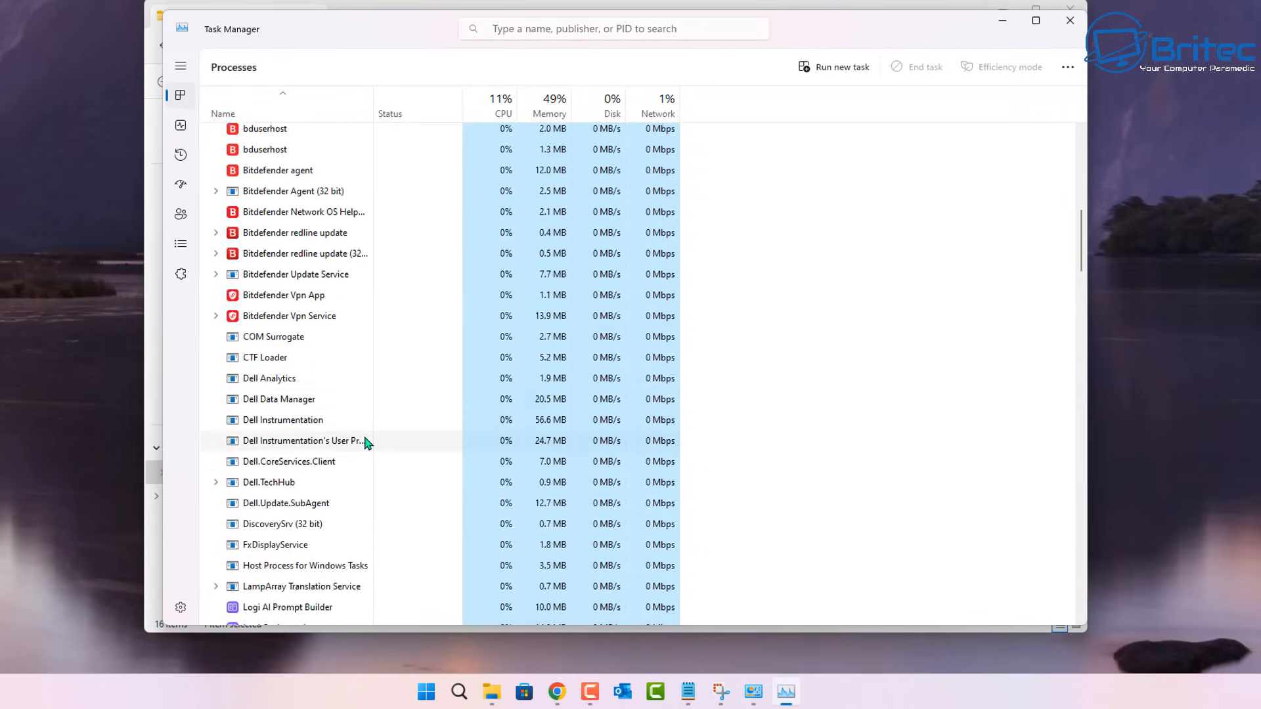
{"action": "scroll", "scroll_direction": "down", "scroll_amount": 3}
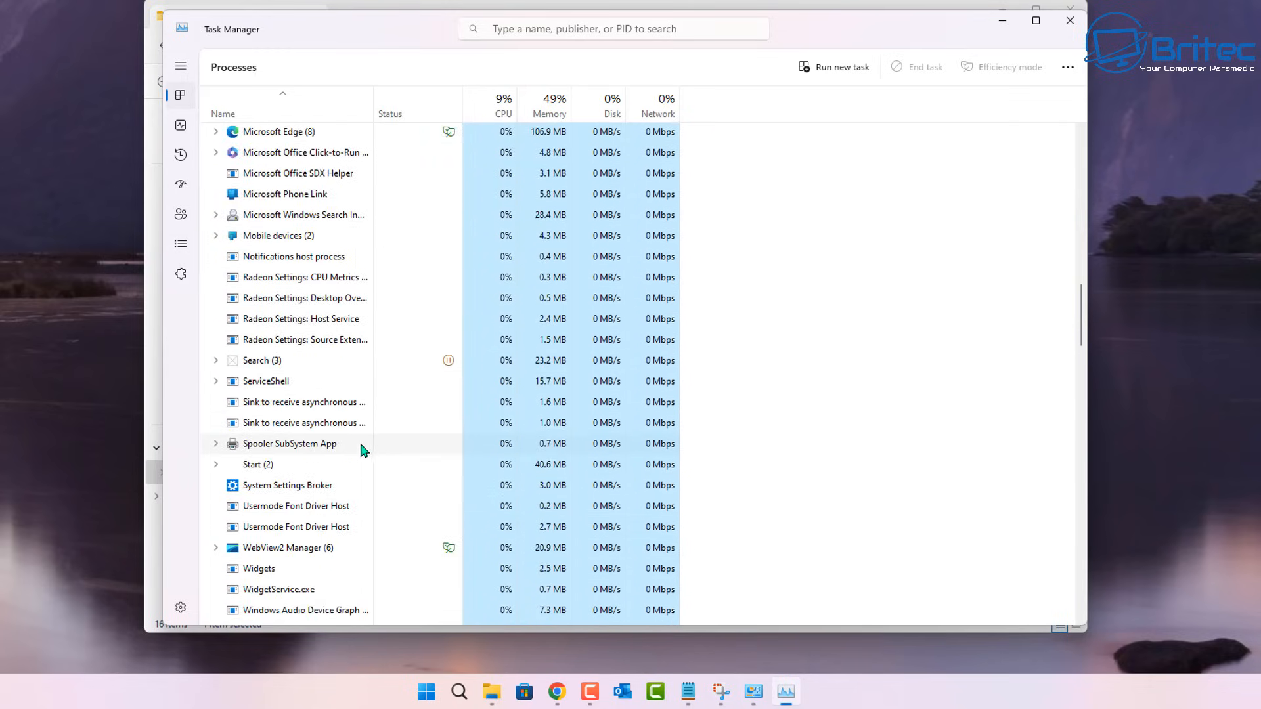
{"action": "scroll", "scroll_direction": "down", "scroll_amount": 3}
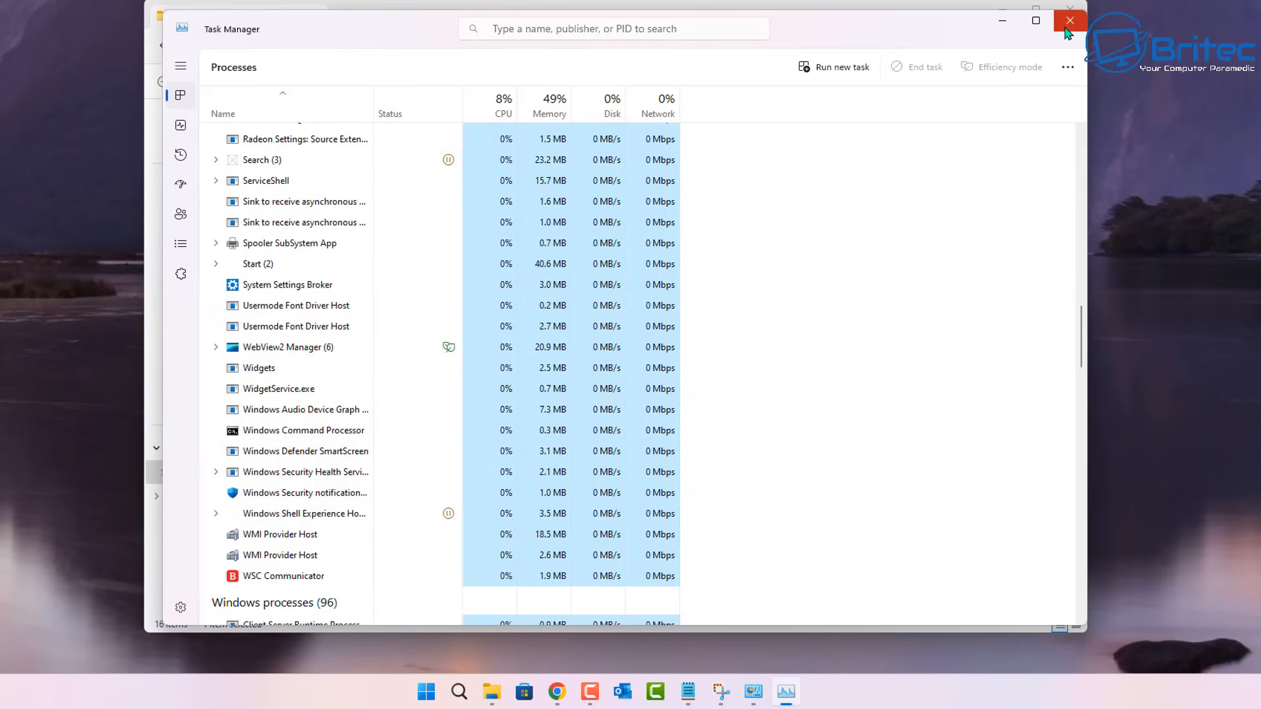
{"action": "left_click", "coordinate": [1070, 21]}
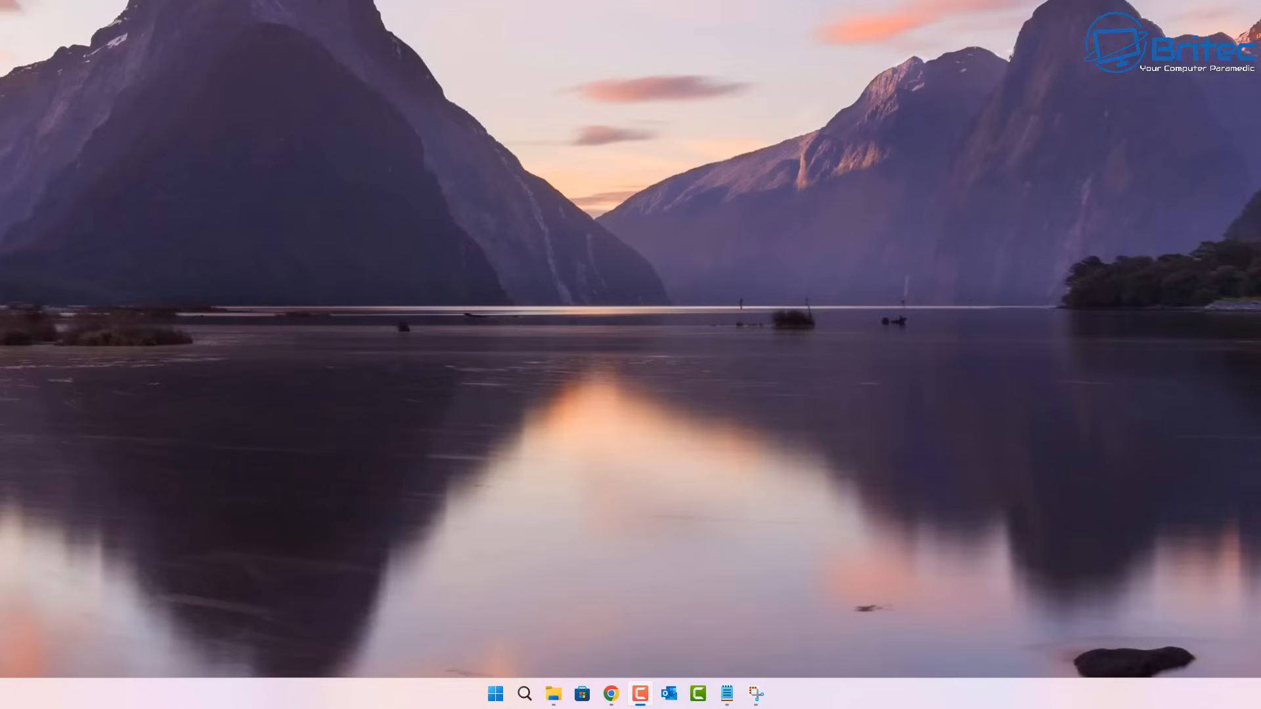
{"action": "mouse_move", "coordinate": [1020, 682]}
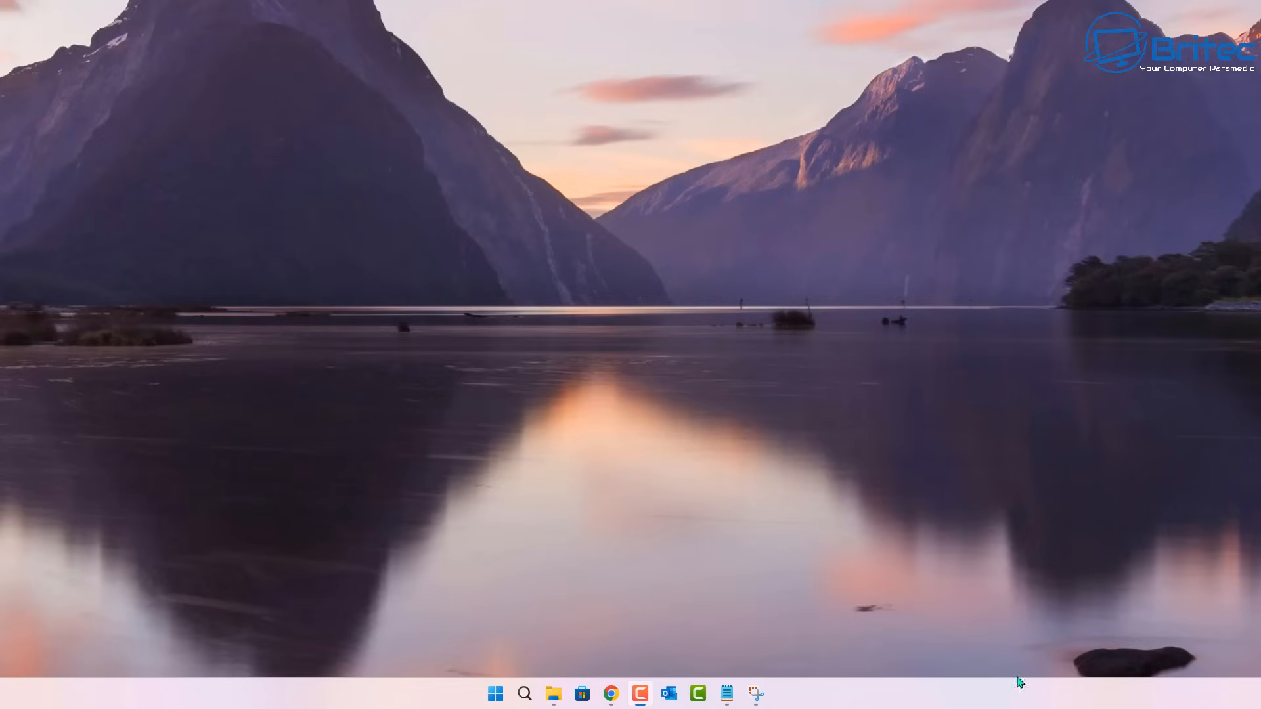
{"action": "mouse_move", "coordinate": [1198, 412]}
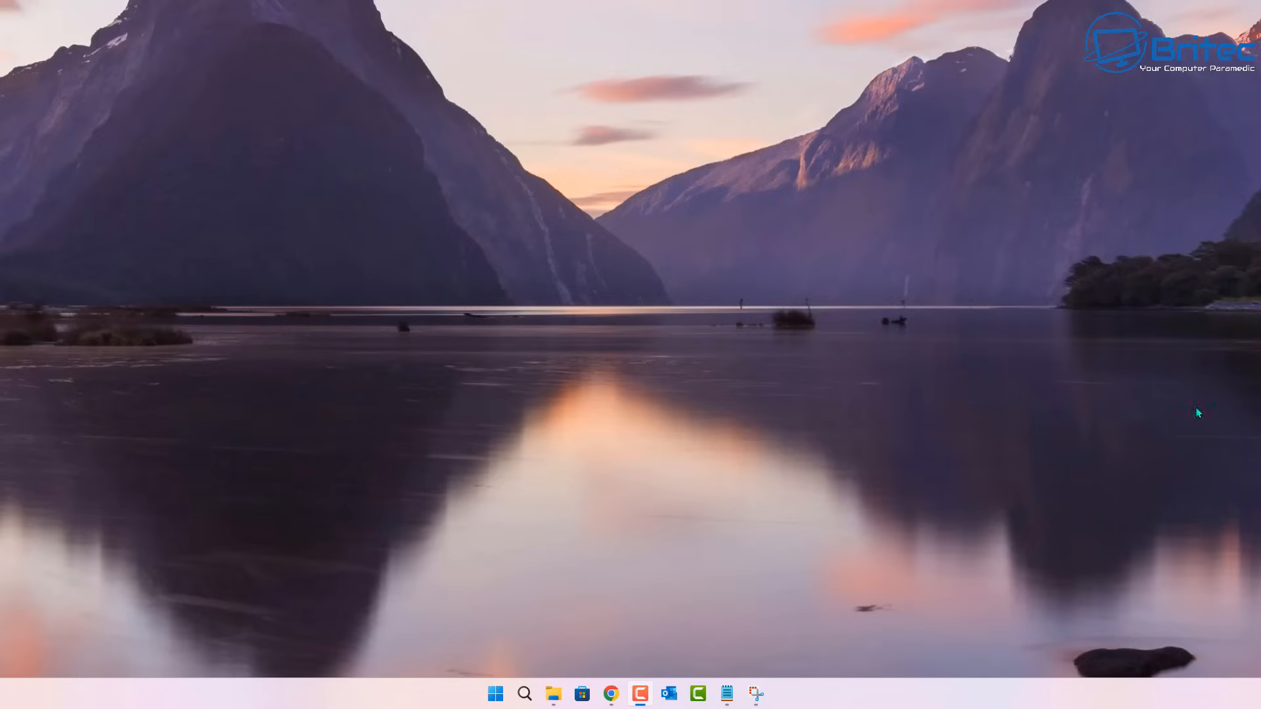
- Launch Chrome from the taskbar
{"action": "left_click", "coordinate": [612, 692]}
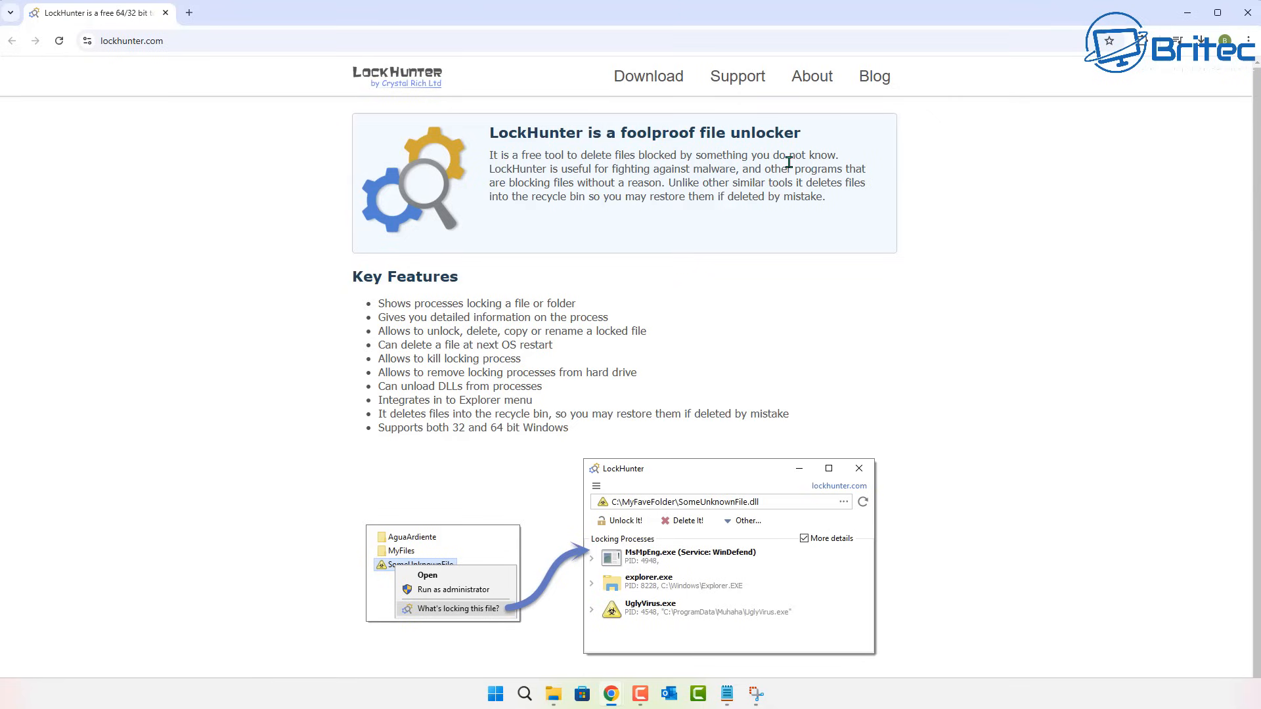
{"action": "mouse_move", "coordinate": [975, 341]}
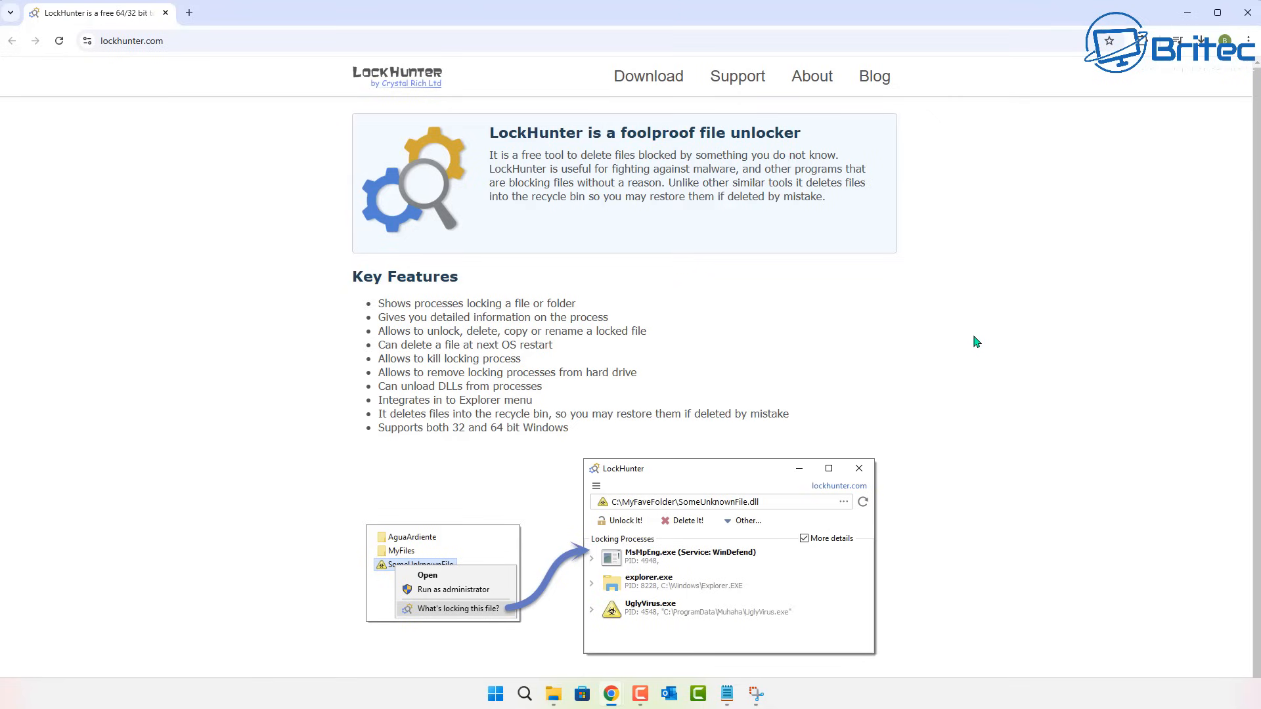
{"action": "mouse_move", "coordinate": [976, 358]}
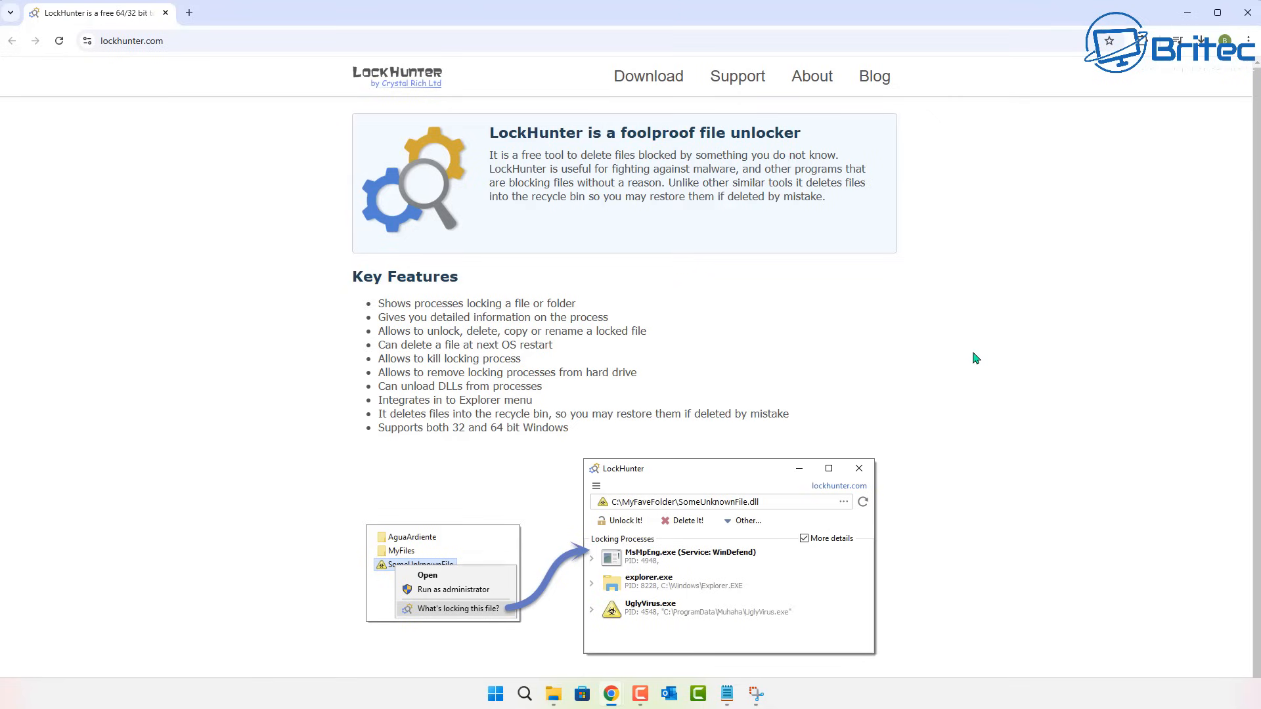
- Scroll down lockhunter.com and download the installer via 'Download now!'
{"action": "scroll", "scroll_direction": "down", "scroll_amount": 3}
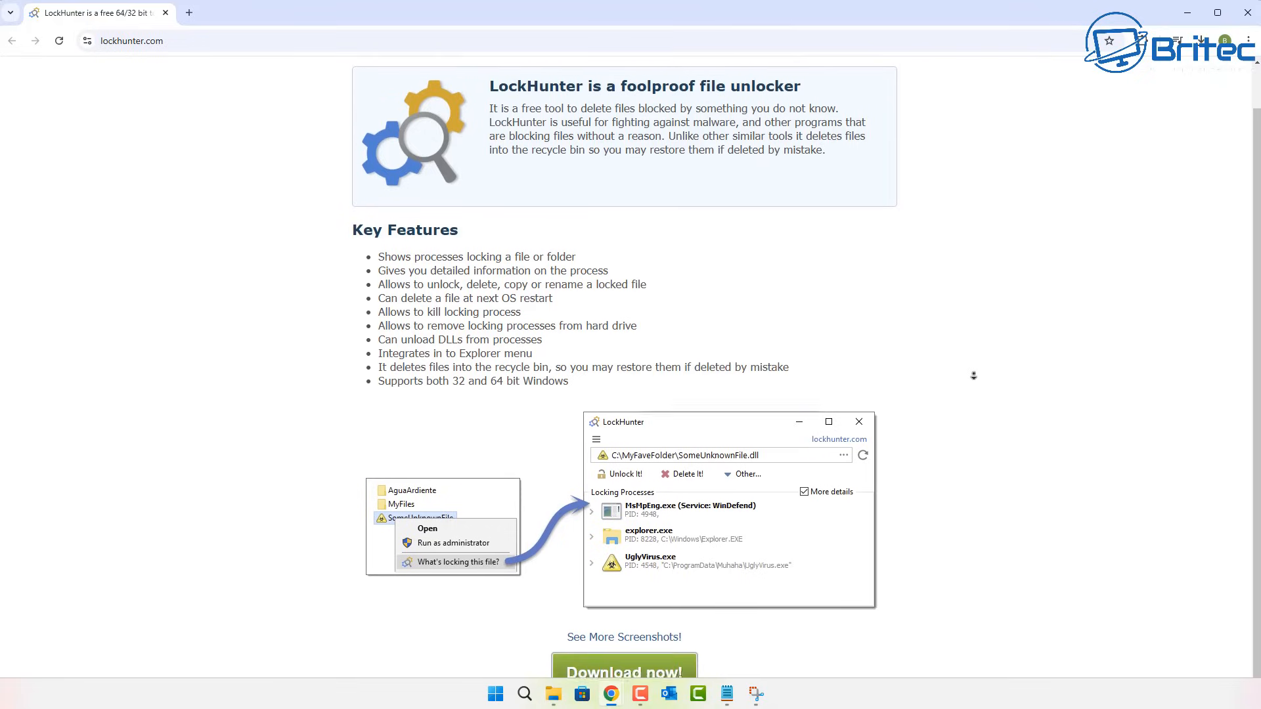
{"action": "scroll", "scroll_direction": "down", "scroll_amount": 3}
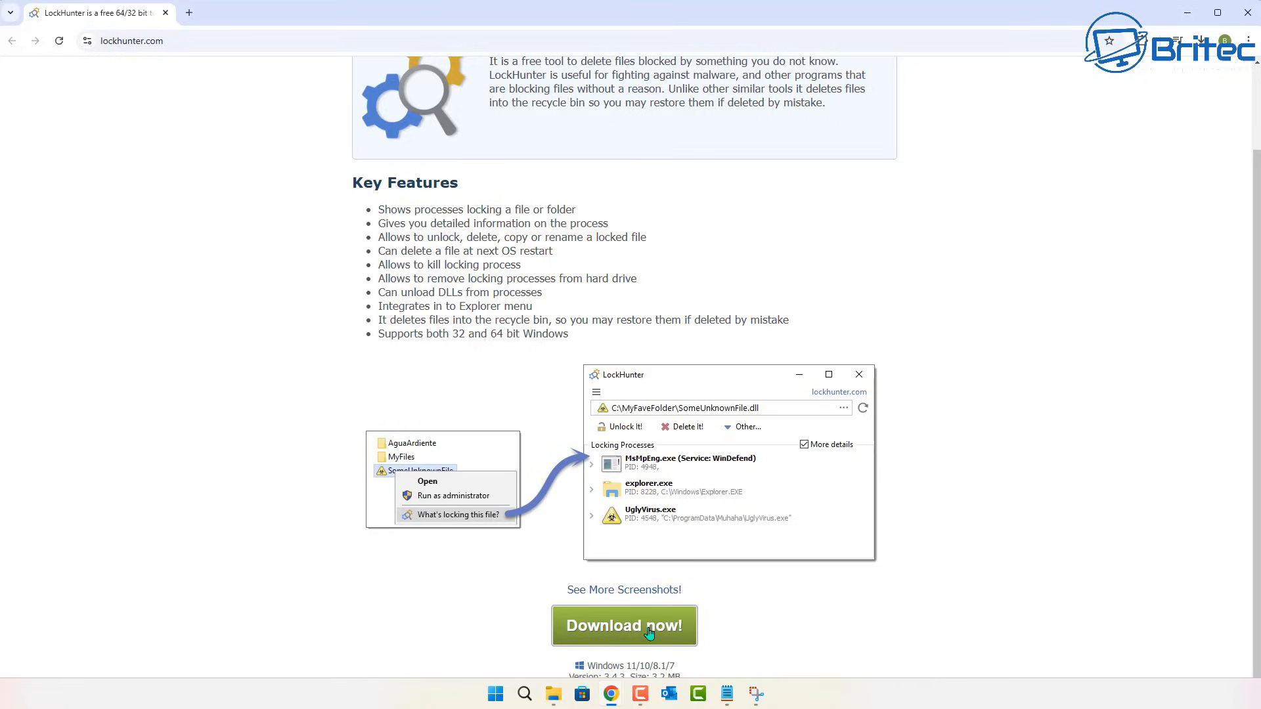
{"action": "left_click", "coordinate": [624, 626]}
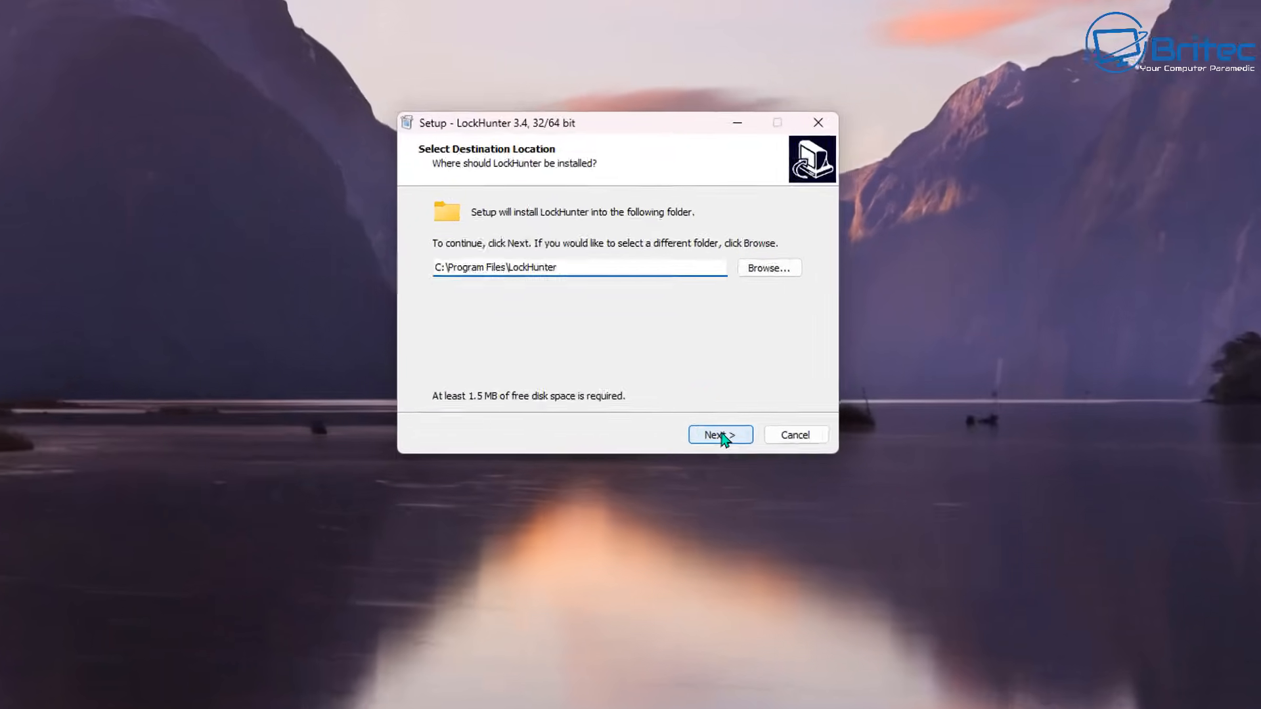
- Install LockHunter to the default C:\Program Files\LockHunter and finish setup
{"action": "left_click", "coordinate": [719, 434]}
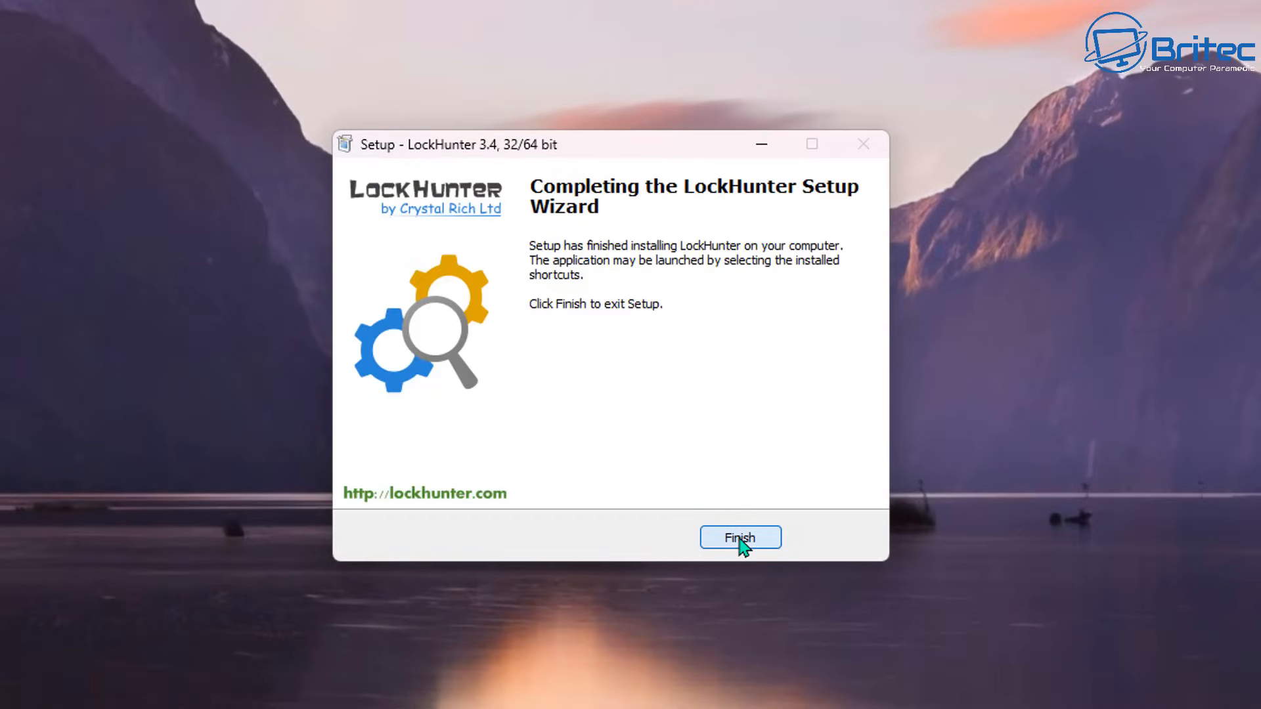
{"action": "left_click", "coordinate": [738, 537]}
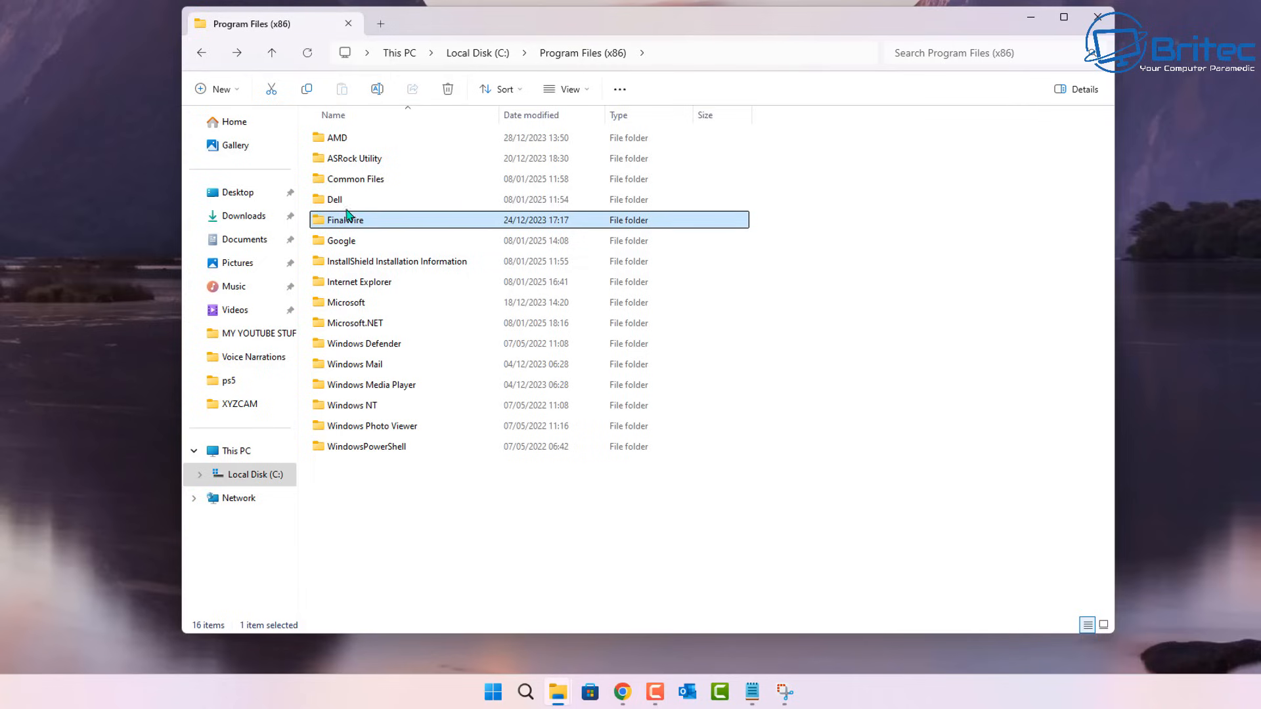
- Run LockHunter's 'What's locking this folder?' on FinalWire from the full context menu
{"action": "right_click", "coordinate": [344, 220]}
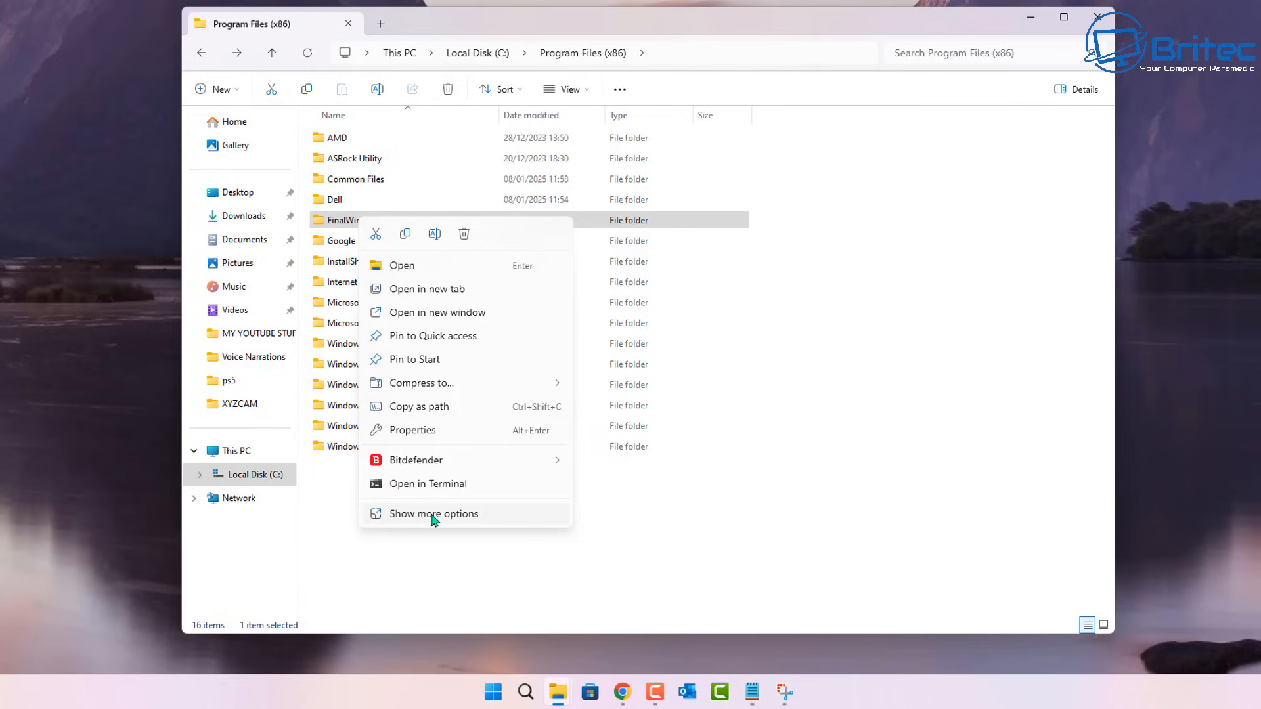
{"action": "left_click", "coordinate": [434, 513]}
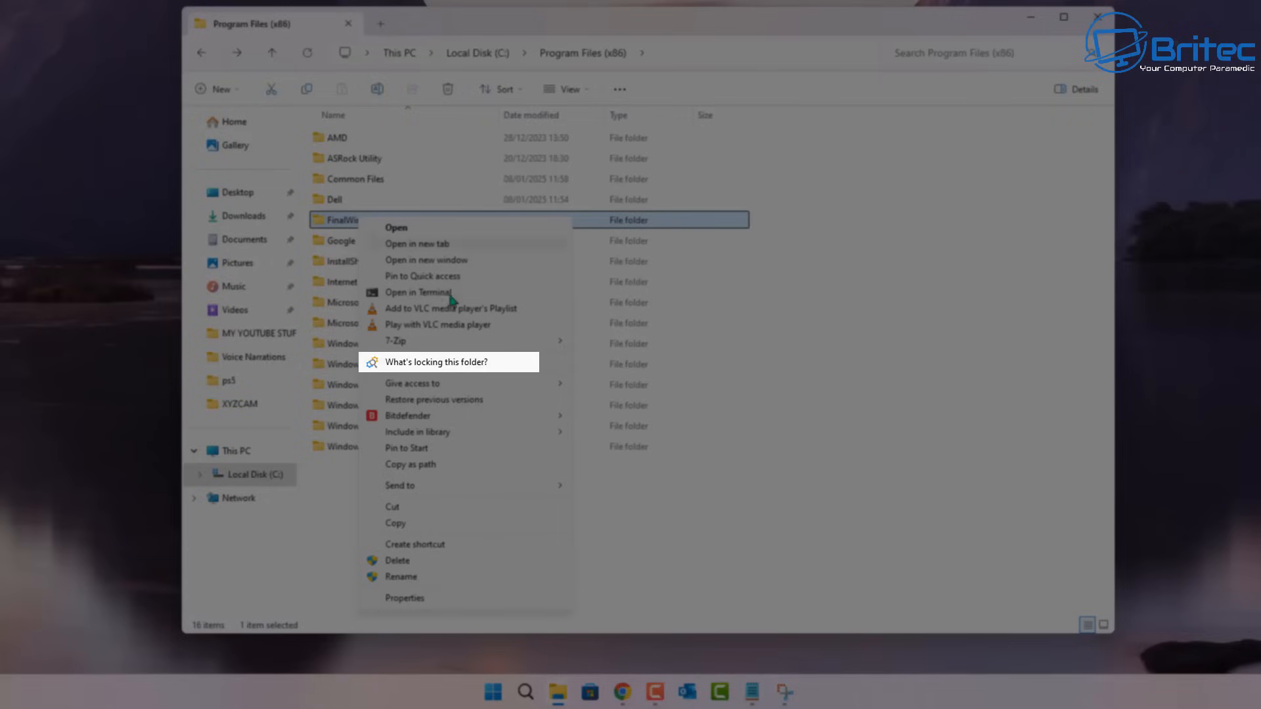
{"action": "mouse_move", "coordinate": [471, 366]}
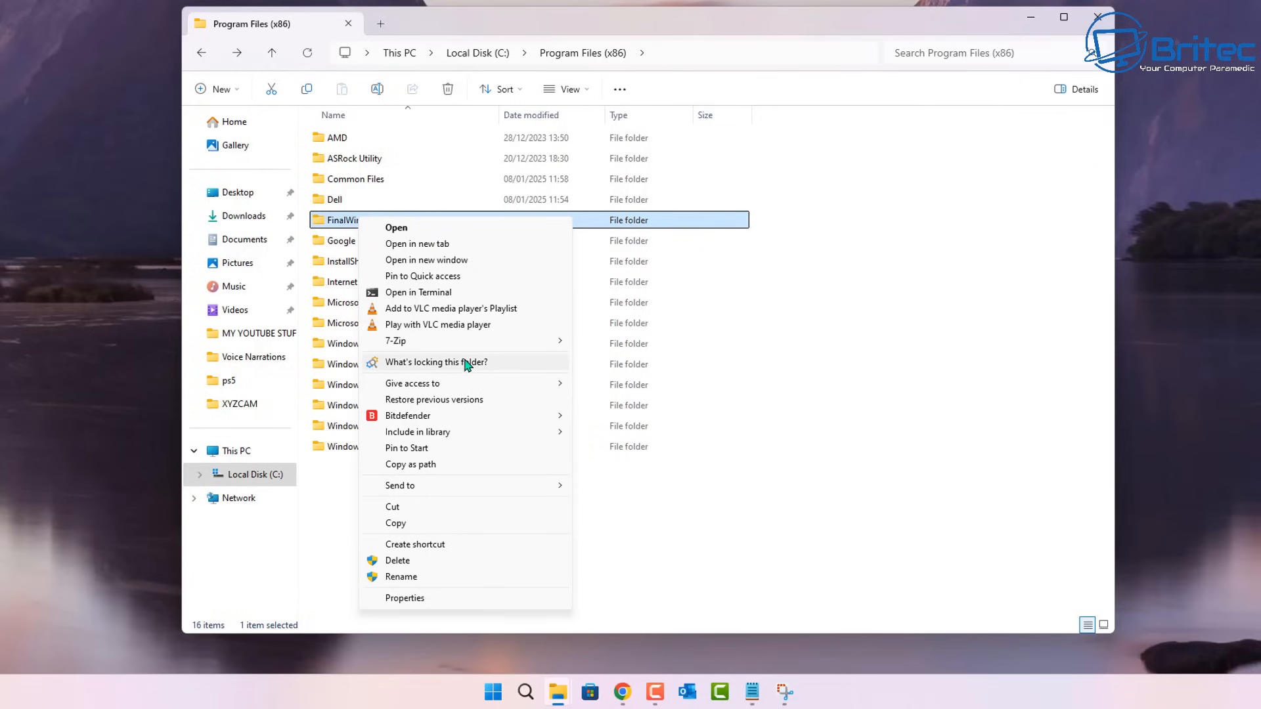
{"action": "left_click", "coordinate": [436, 362]}
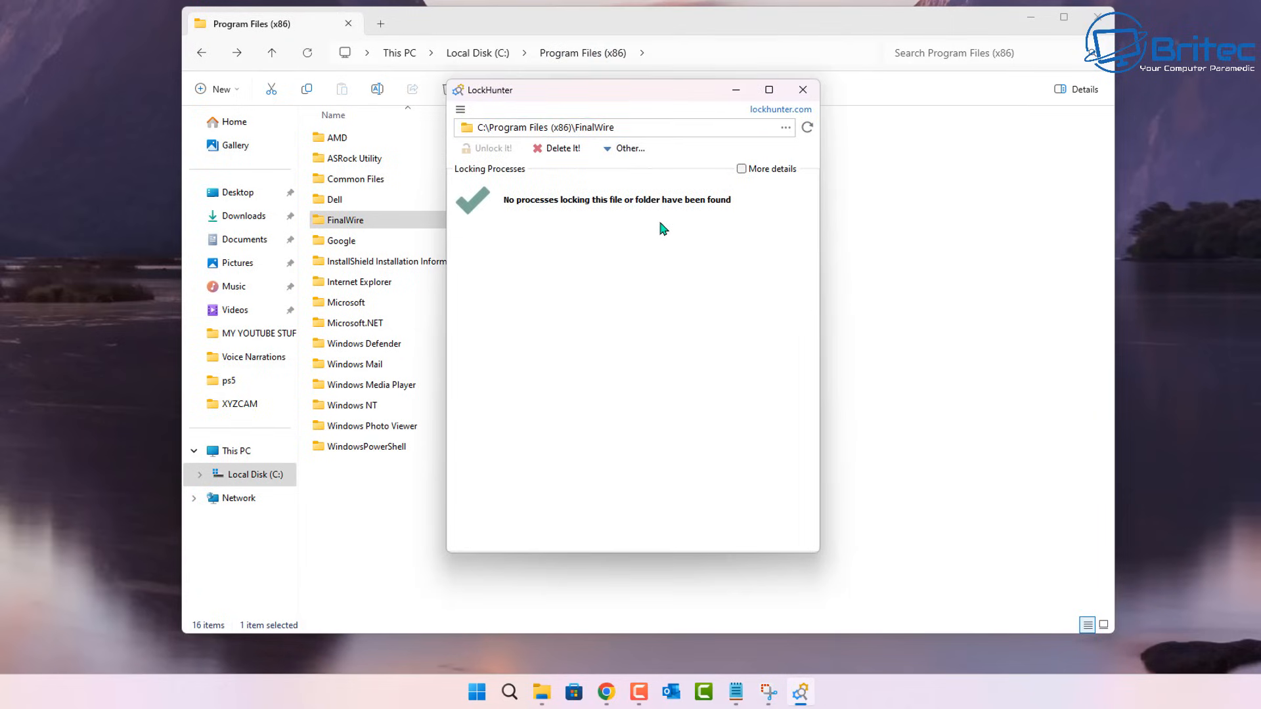
{"action": "mouse_move", "coordinate": [714, 218]}
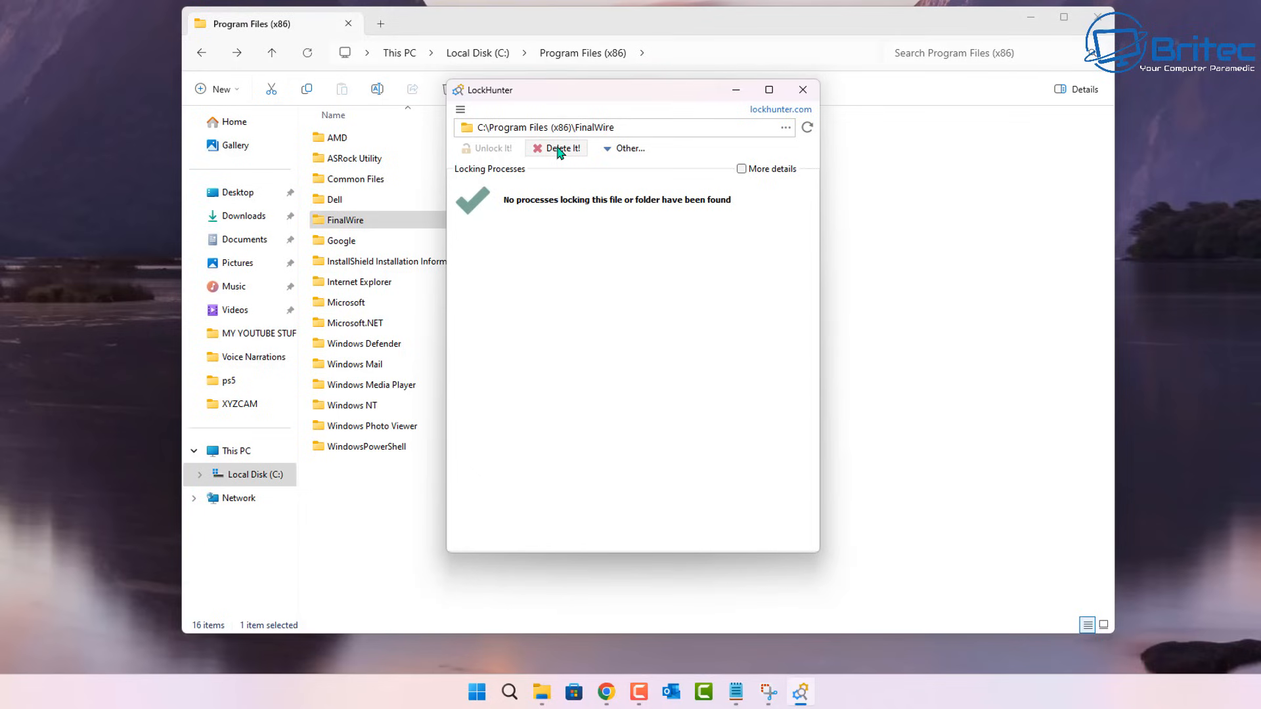
- Glance at LockHunter's Other... options, then try Delete It! on FinalWire
{"action": "left_click", "coordinate": [630, 148]}
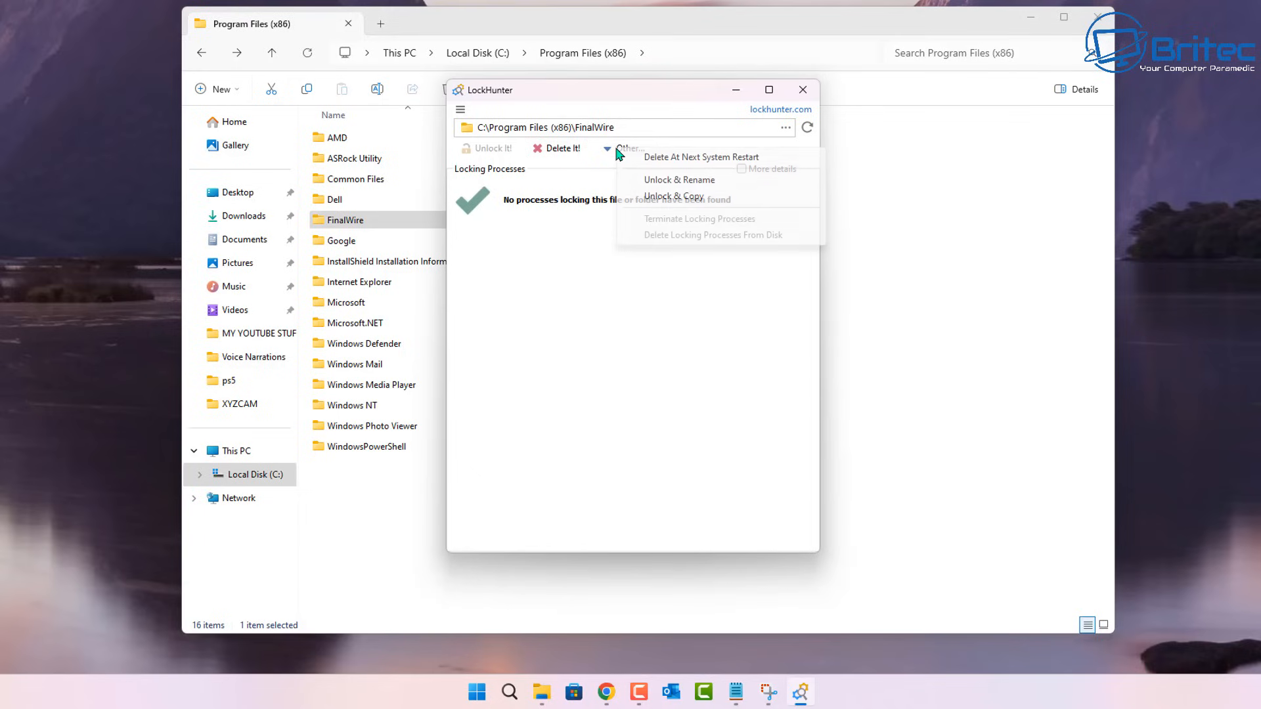
{"action": "mouse_move", "coordinate": [655, 161]}
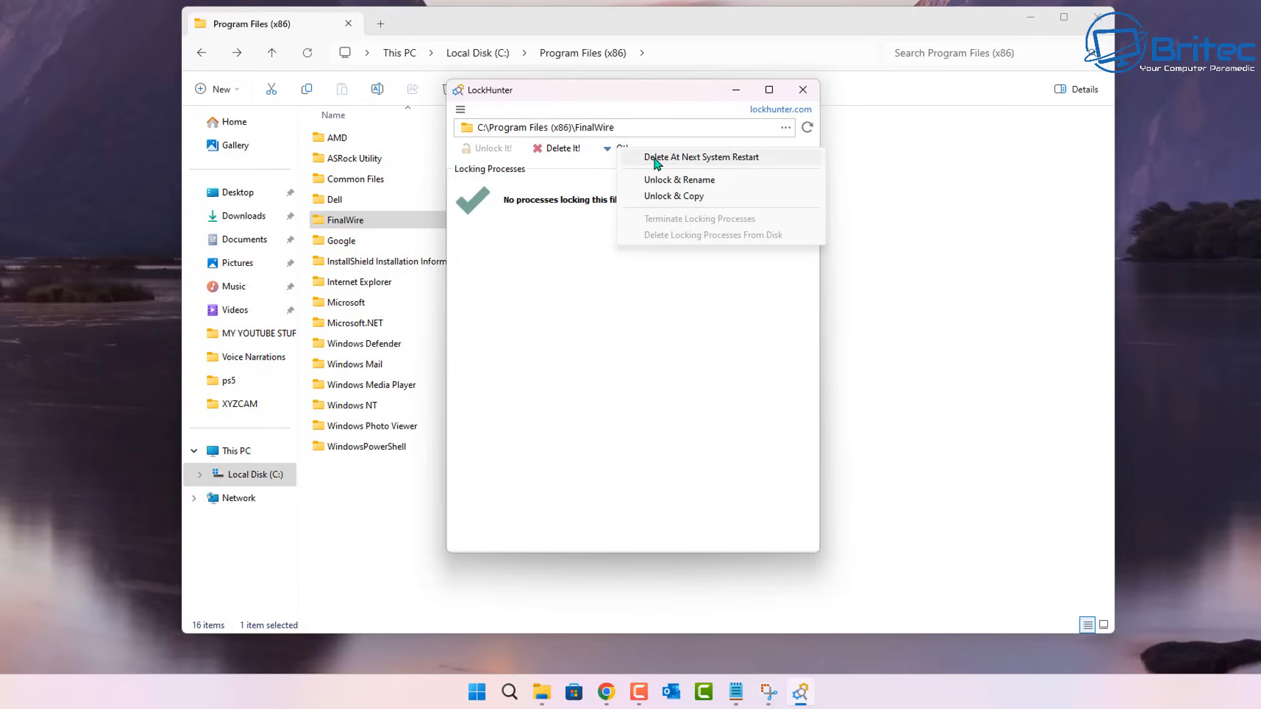
{"action": "mouse_move", "coordinate": [771, 165]}
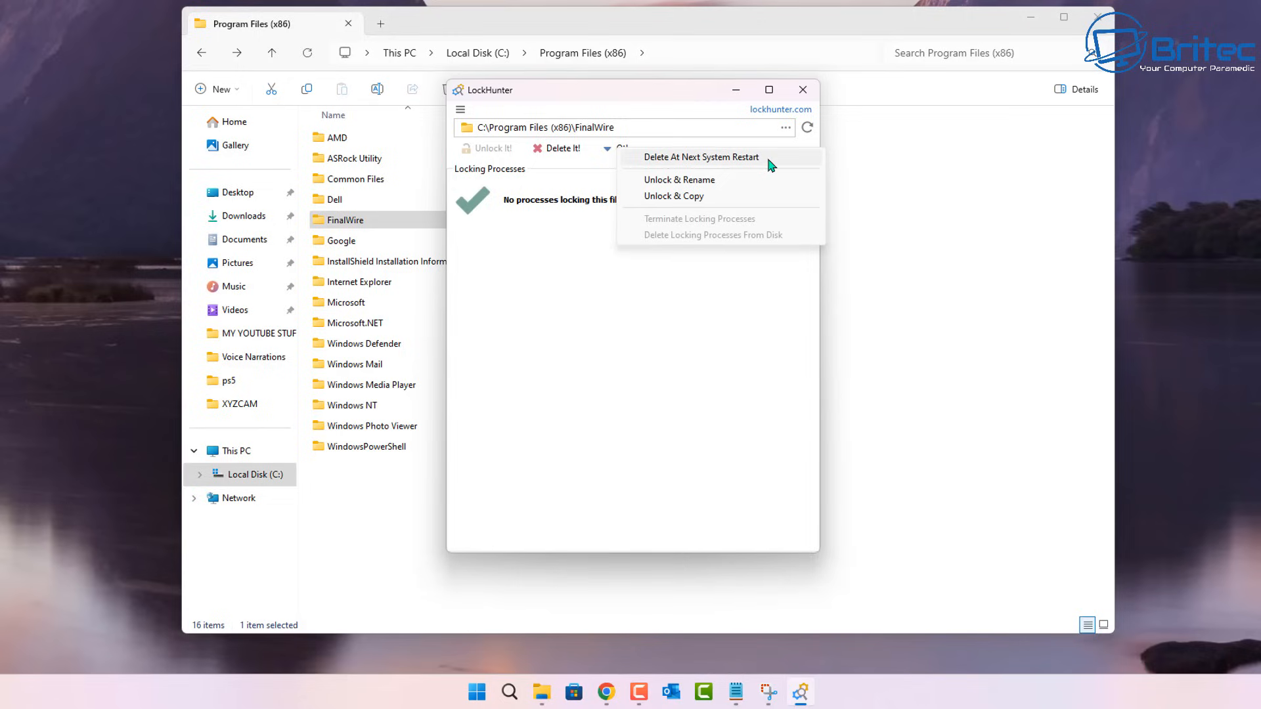
{"action": "mouse_move", "coordinate": [716, 183]}
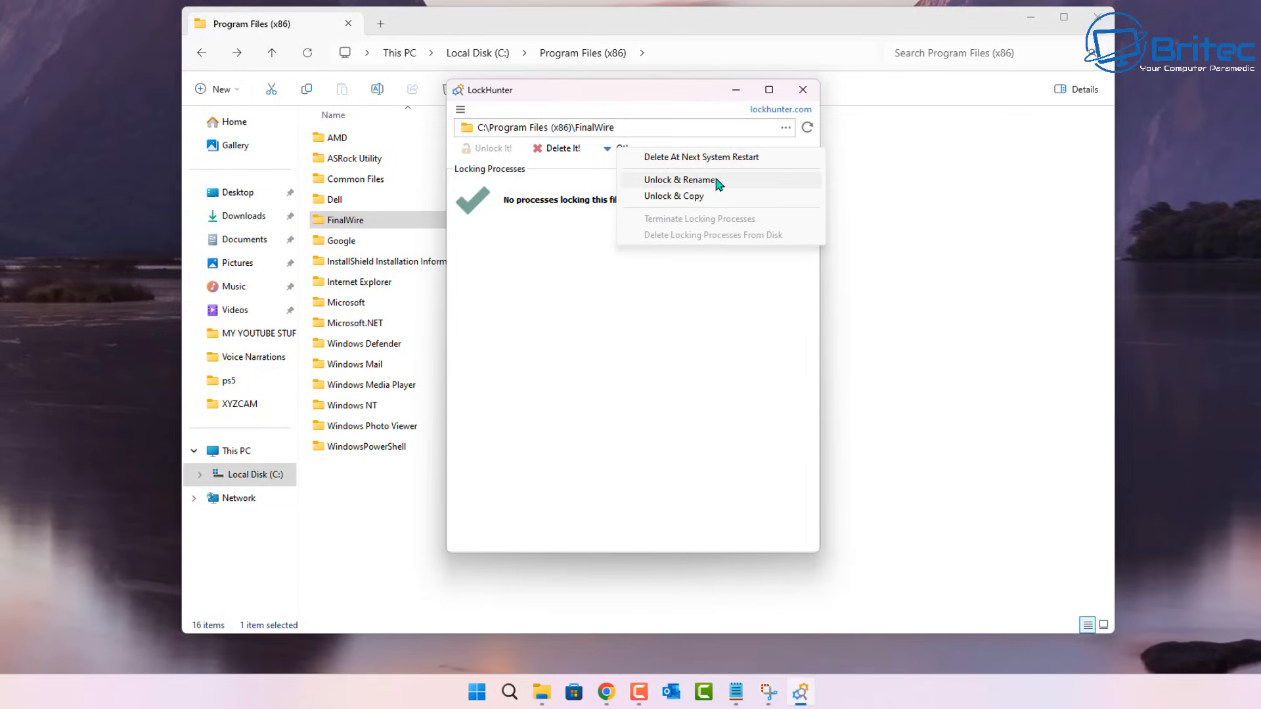
{"action": "mouse_move", "coordinate": [663, 129]}
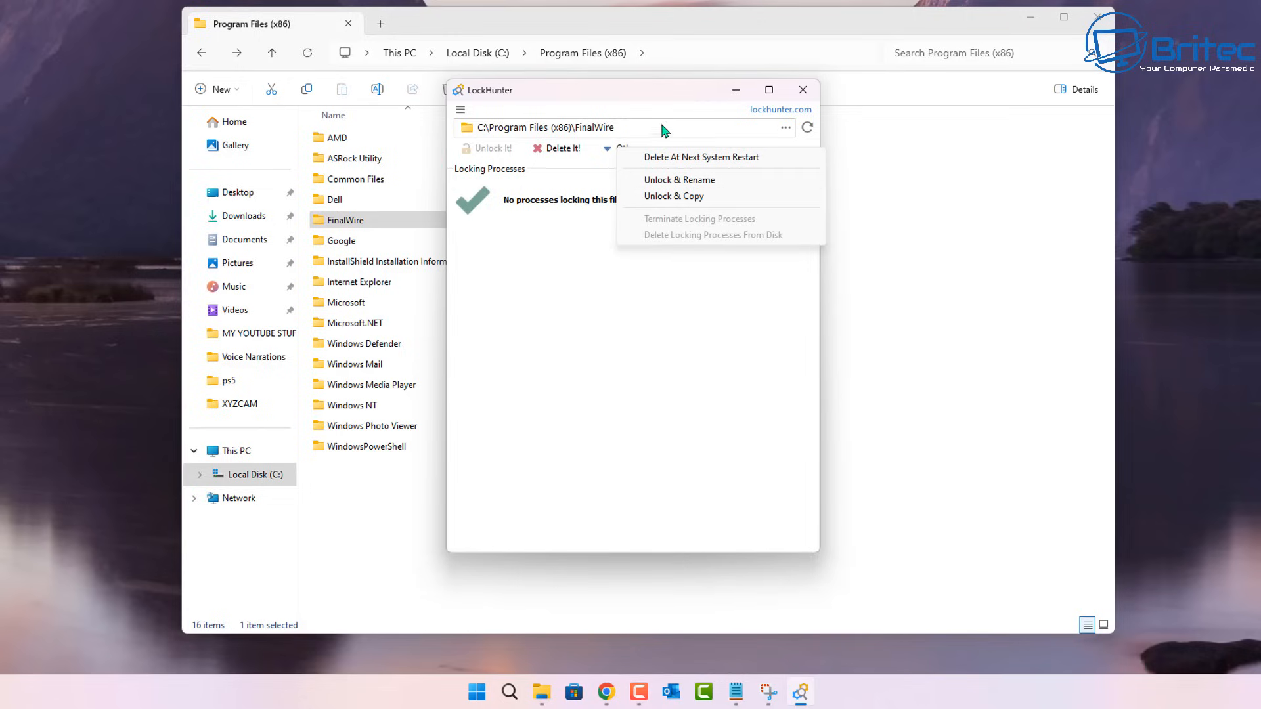
{"action": "mouse_move", "coordinate": [721, 215]}
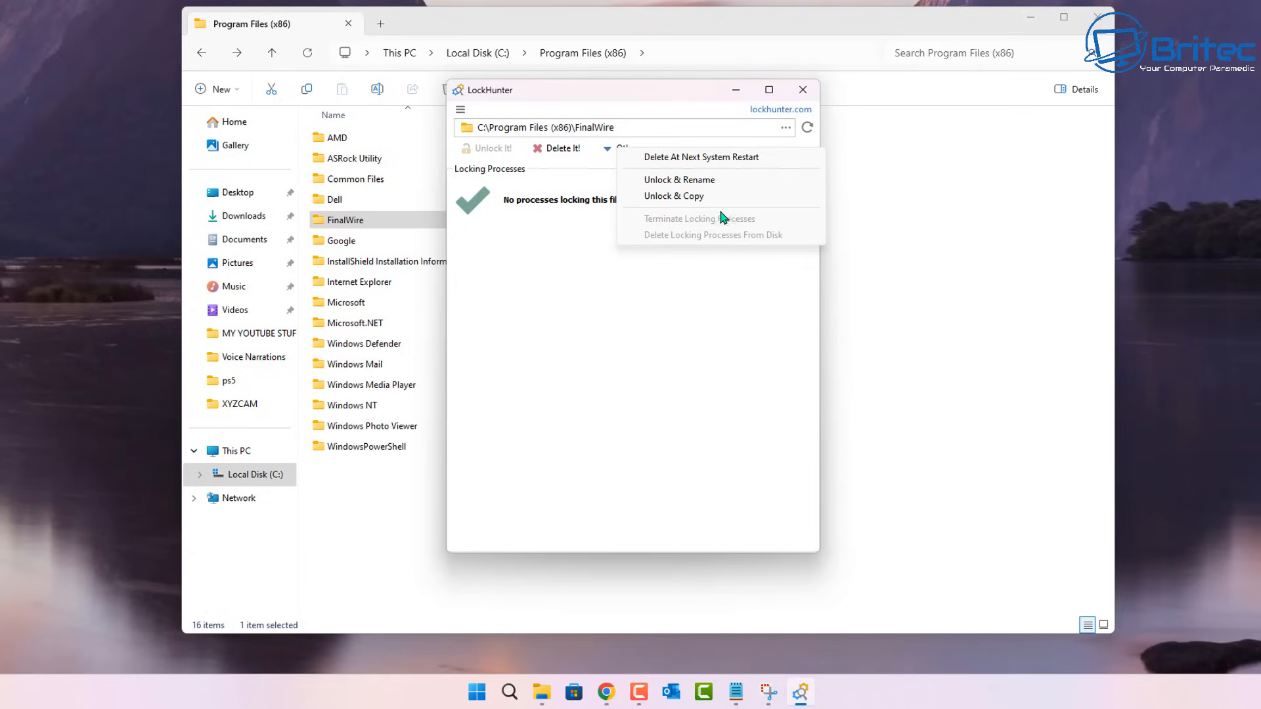
{"action": "mouse_move", "coordinate": [676, 241]}
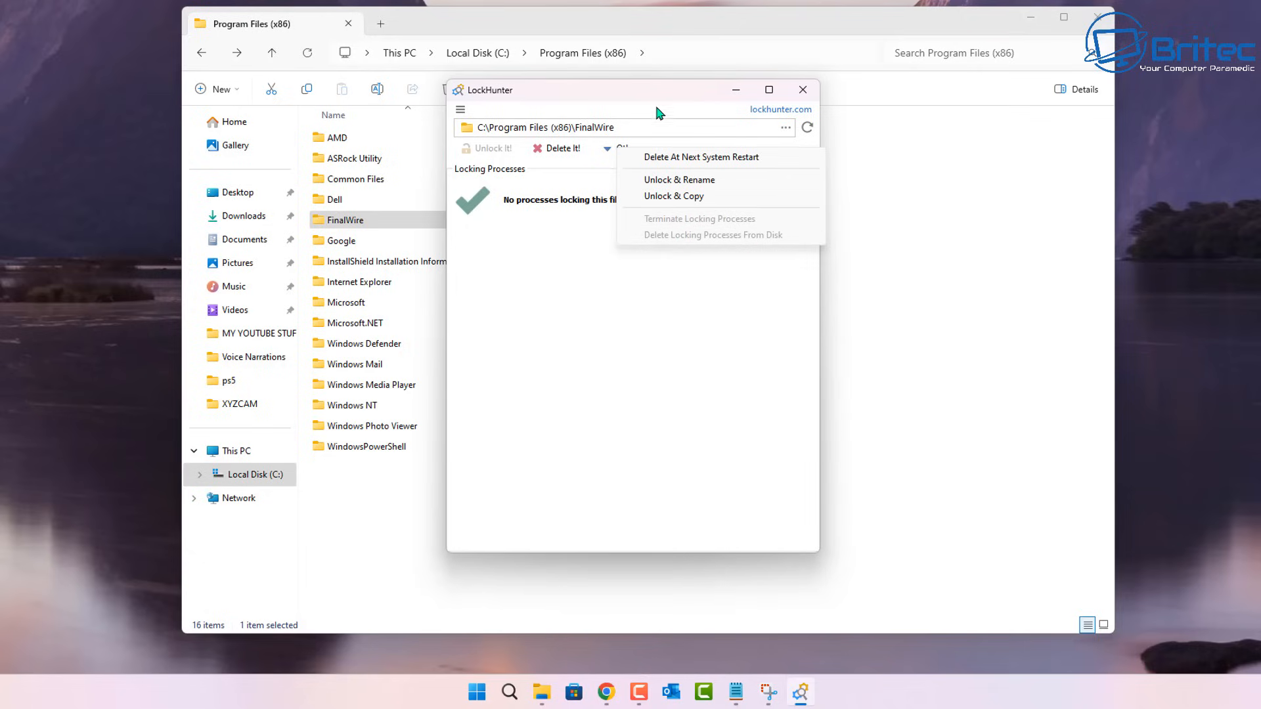
{"action": "left_click", "coordinate": [663, 98]}
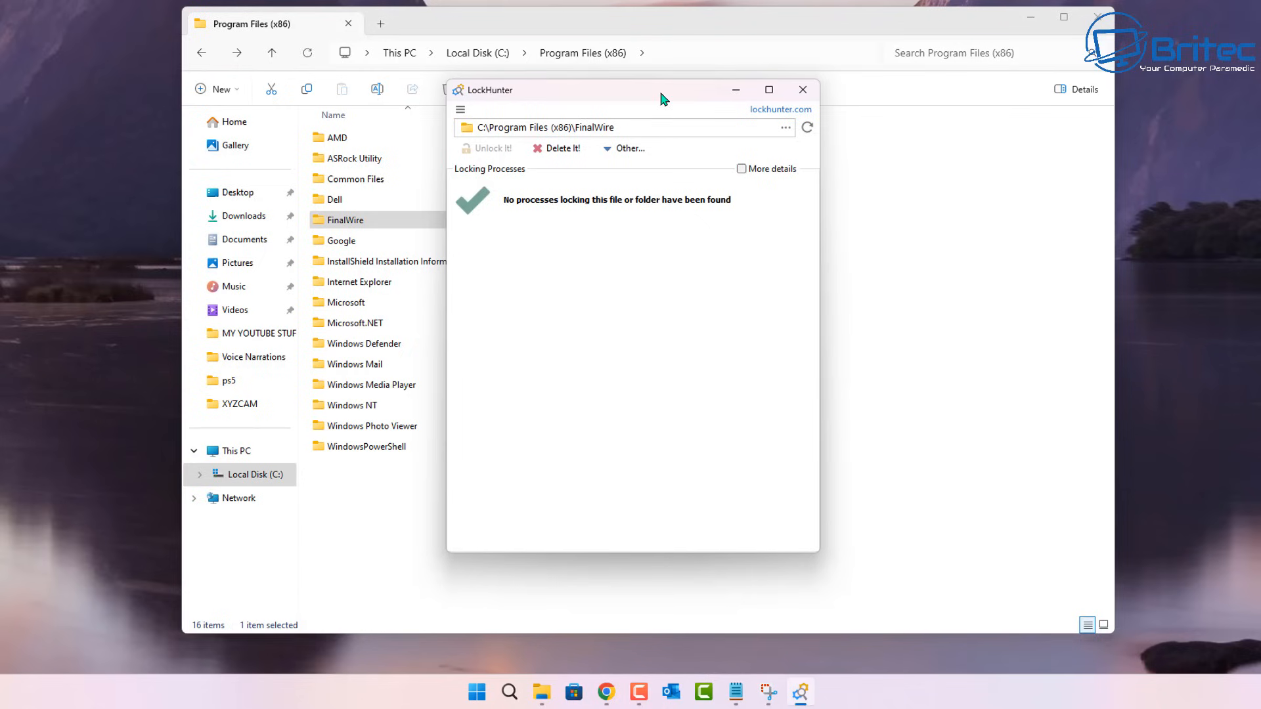
{"action": "mouse_move", "coordinate": [558, 174]}
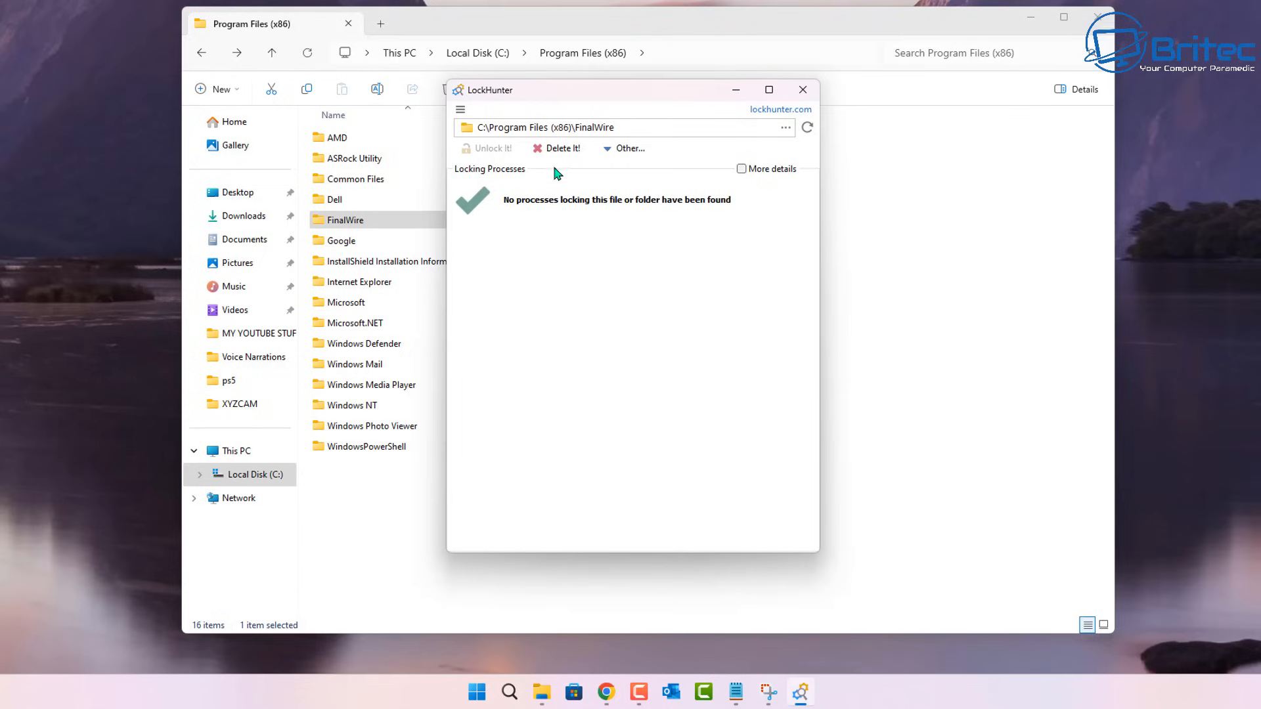
{"action": "left_click", "coordinate": [555, 148]}
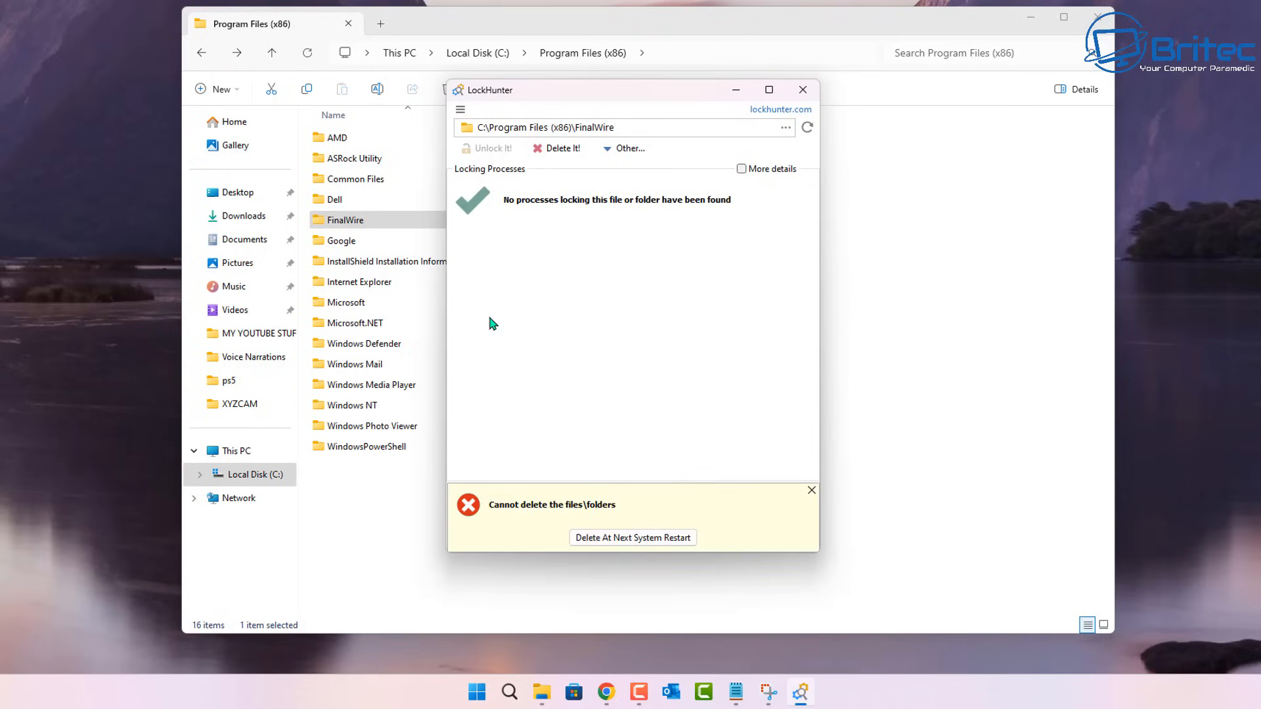
{"action": "mouse_move", "coordinate": [635, 505]}
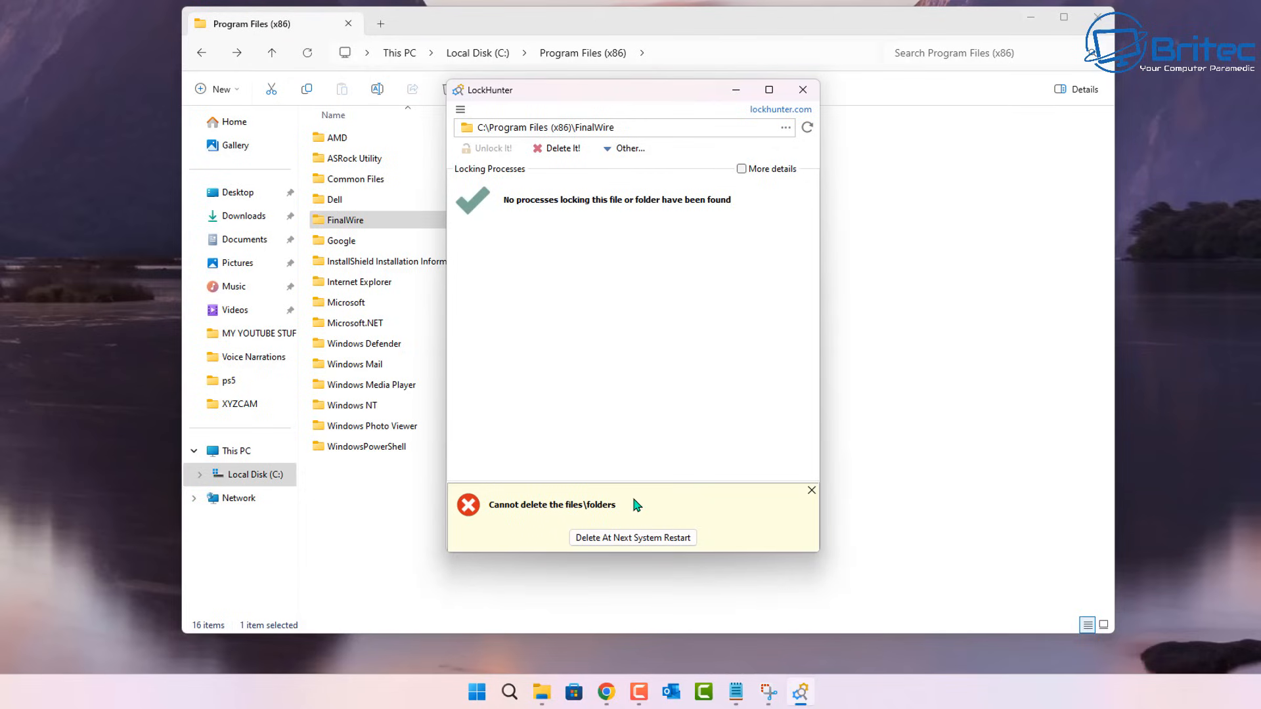
{"action": "mouse_move", "coordinate": [546, 535]}
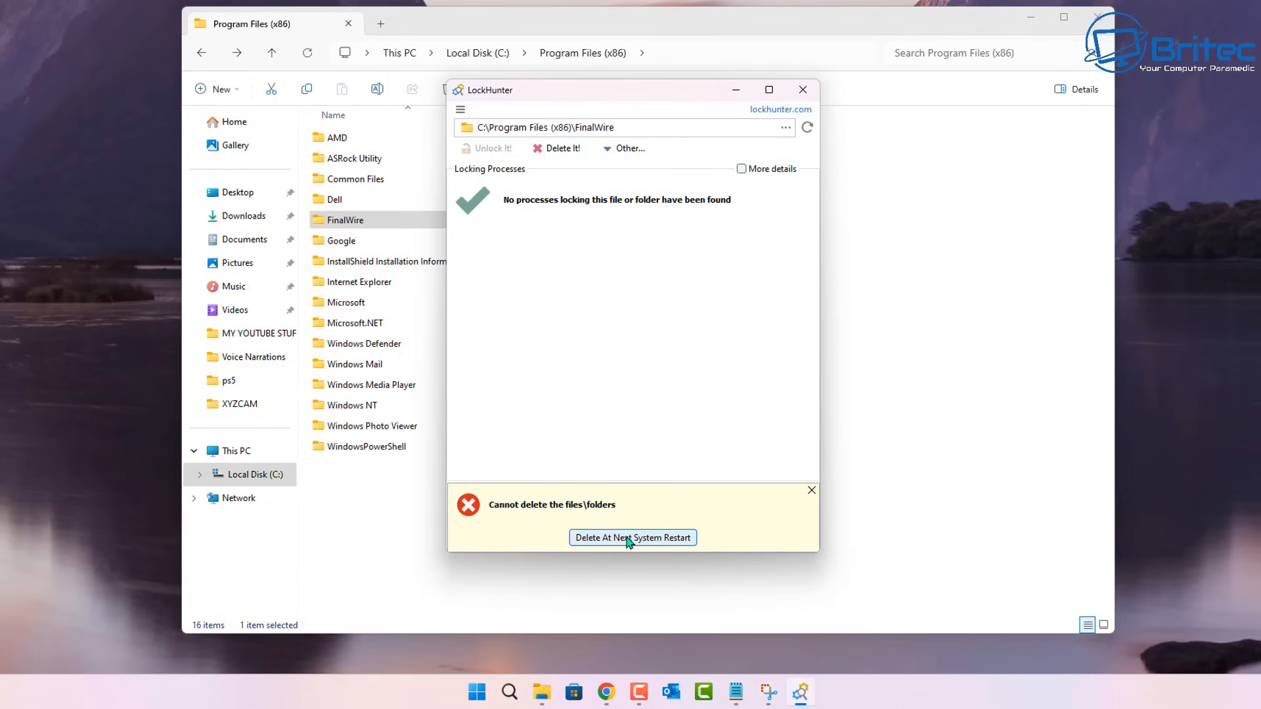
- Choose Delete At Next System Restart for FinalWire and close LockHunter
{"action": "left_click", "coordinate": [631, 537]}
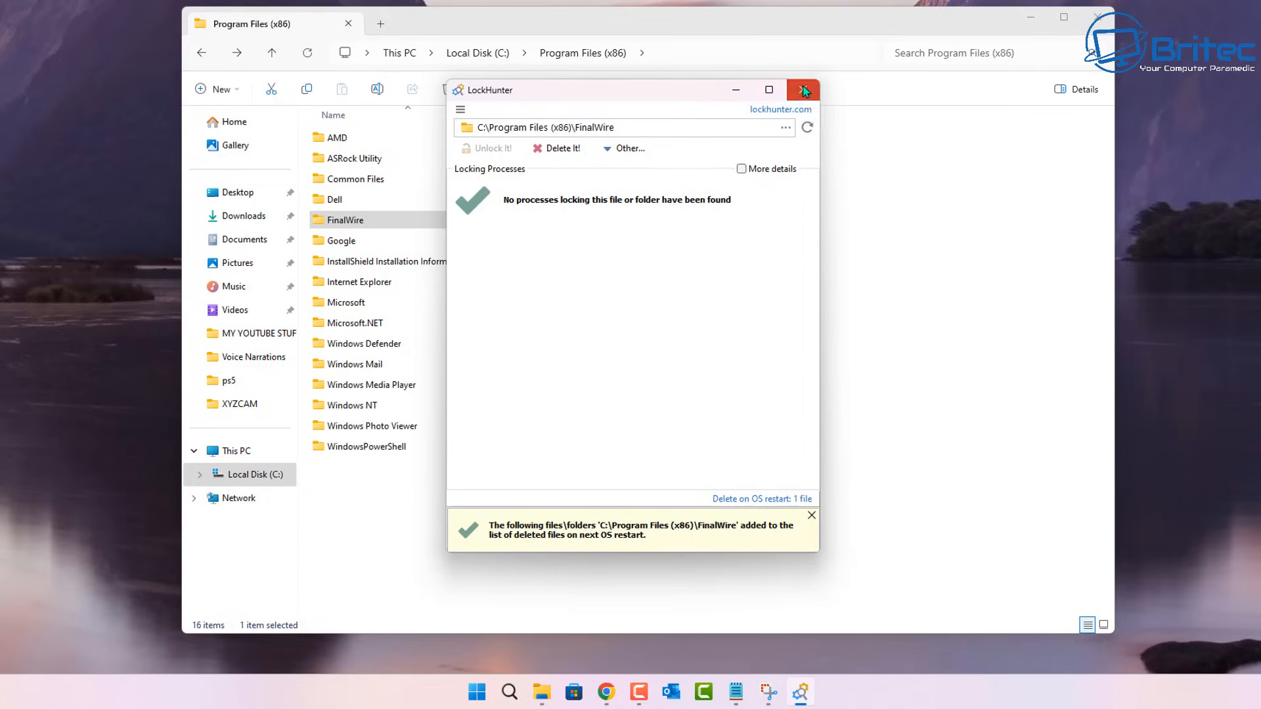
{"action": "left_click", "coordinate": [802, 89]}
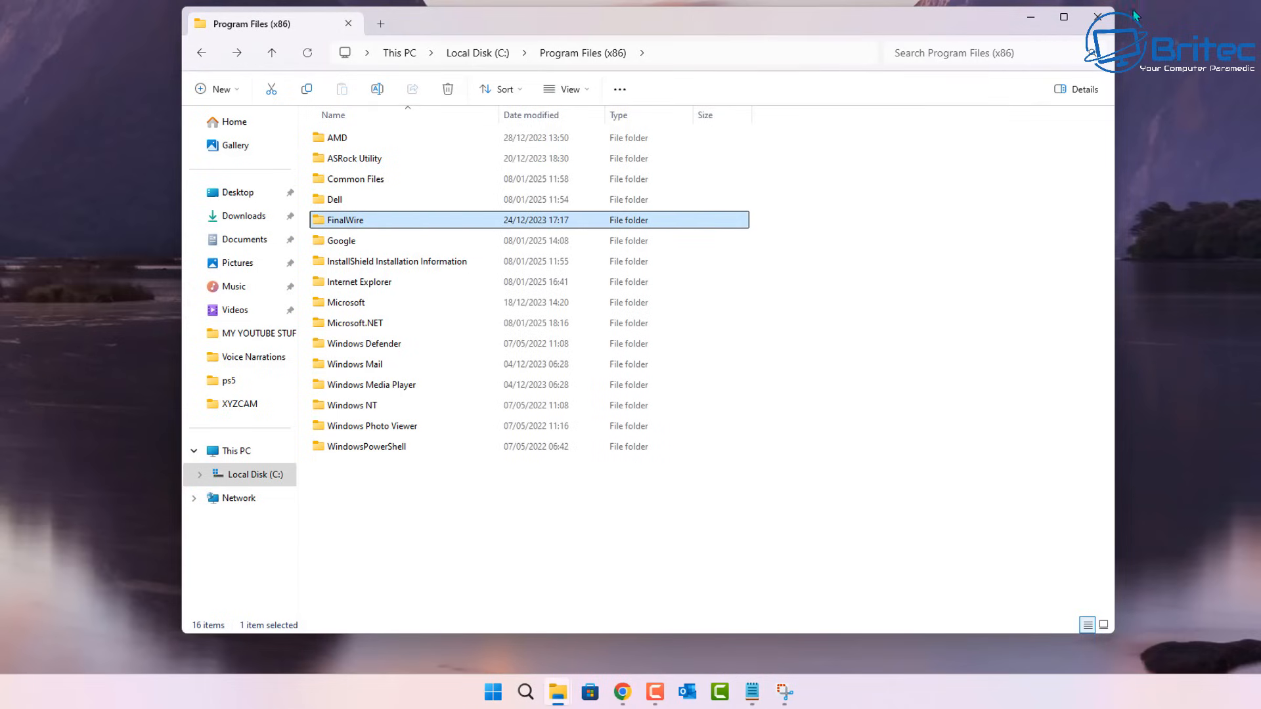
- Close Program Files (x86), restart, and OK LockHunter's deletion-success notification
{"action": "left_click", "coordinate": [1093, 16]}
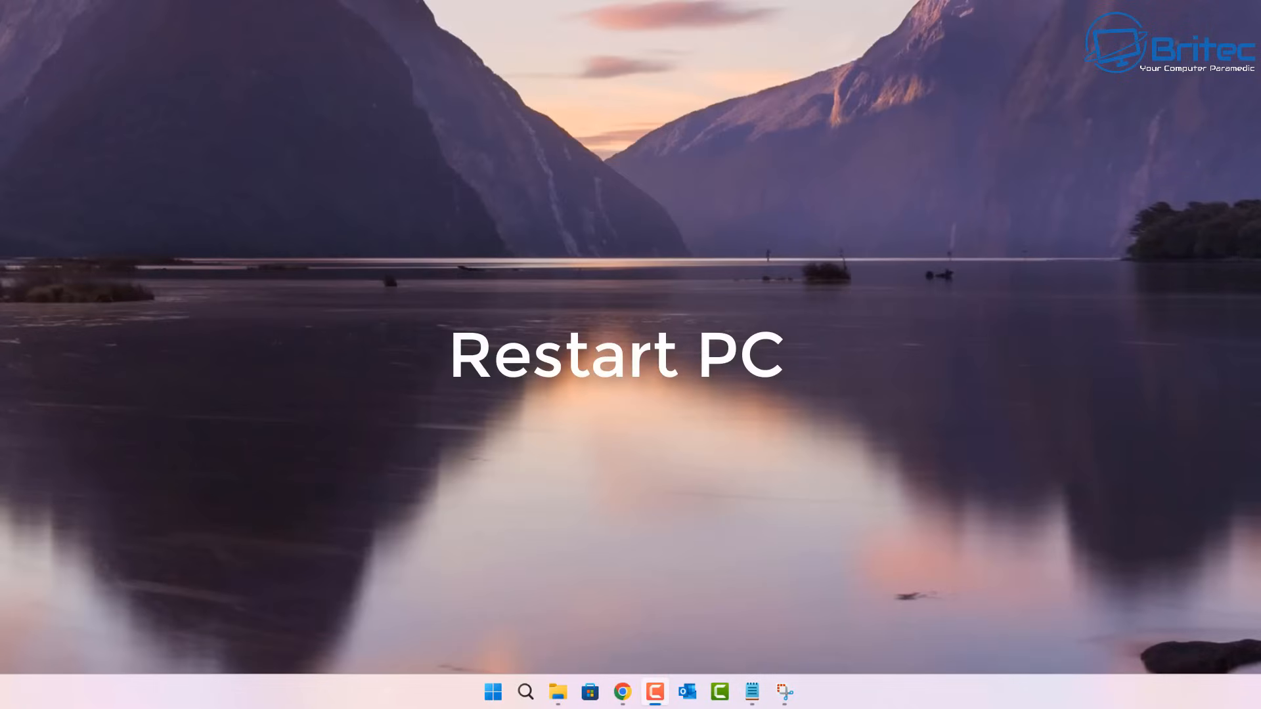
{"action": "mouse_move", "coordinate": [698, 569]}
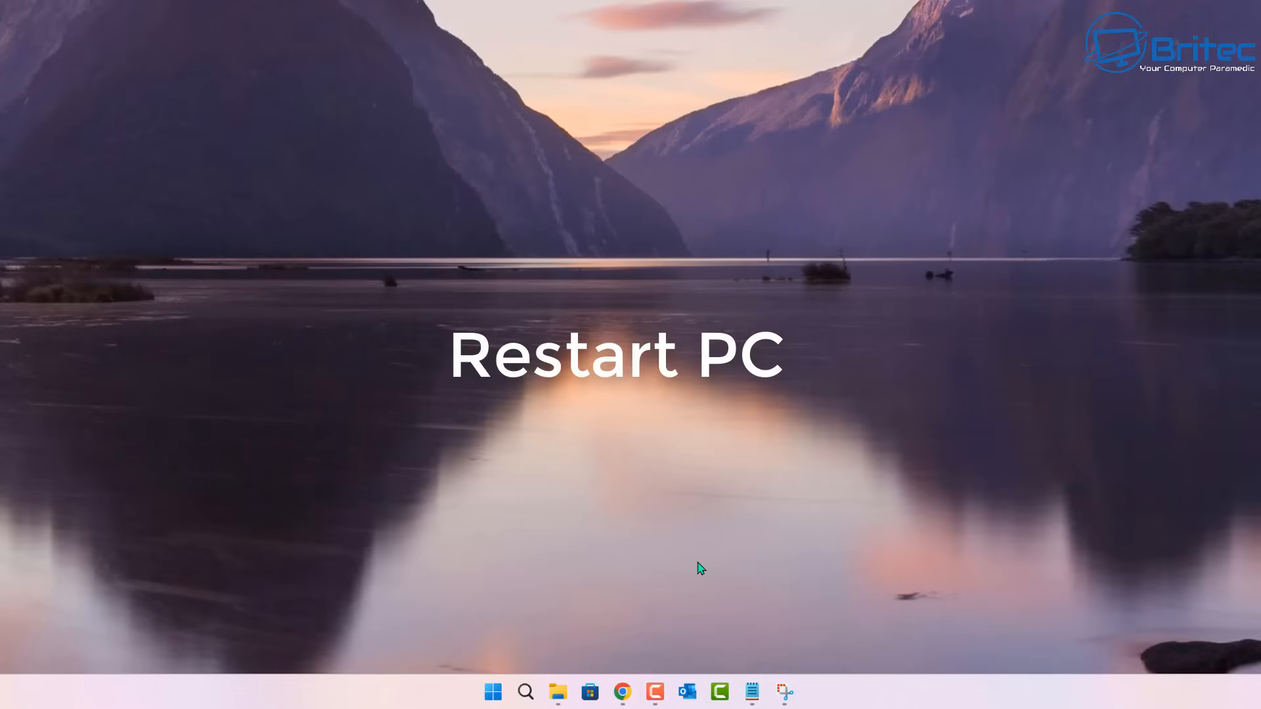
{"action": "left_click", "coordinate": [492, 691]}
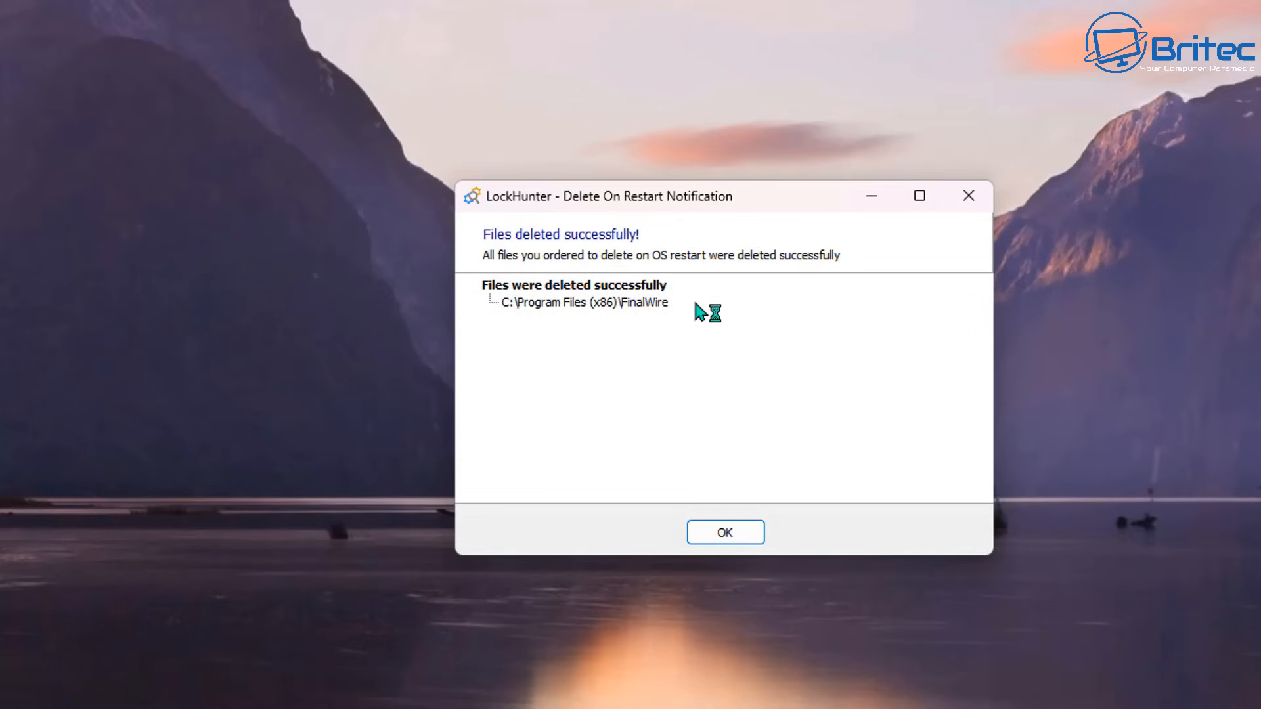
{"action": "left_click", "coordinate": [723, 531]}
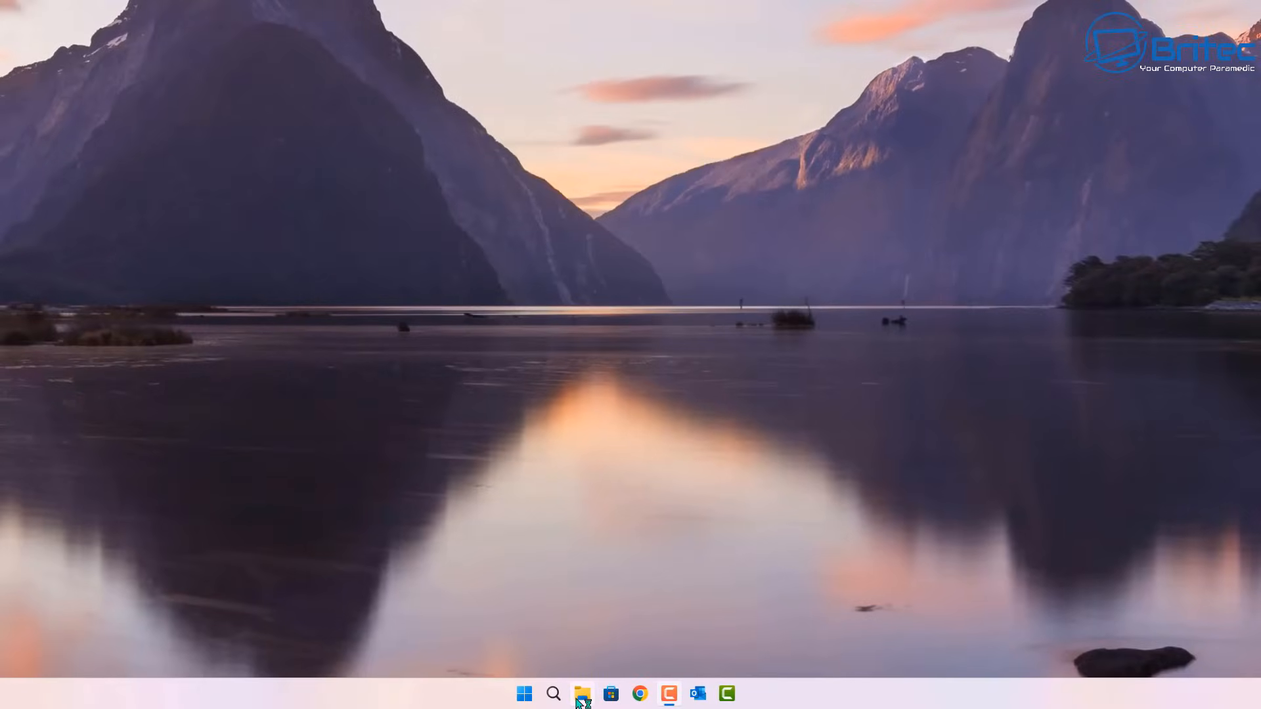
- Confirm FinalWire is absent from C:\Program Files (x86), browse Program Files, then close Explorer
{"action": "left_click", "coordinate": [581, 693]}
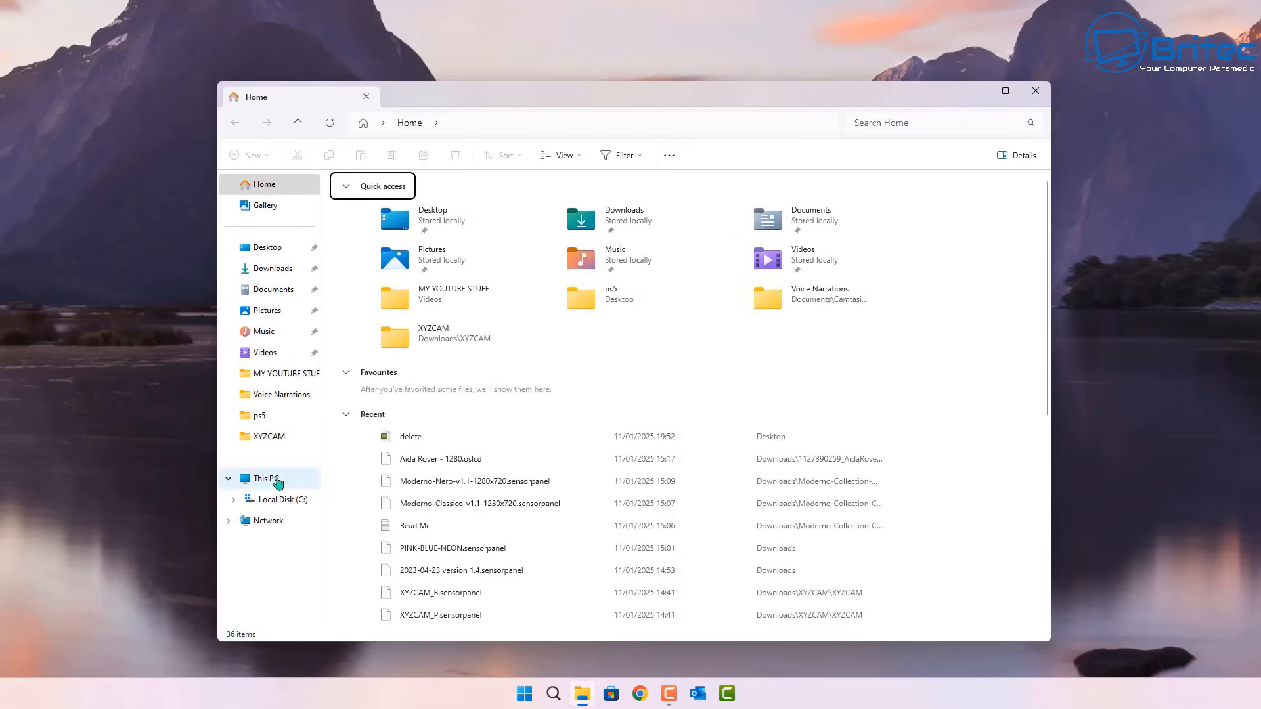
{"action": "left_click", "coordinate": [281, 499]}
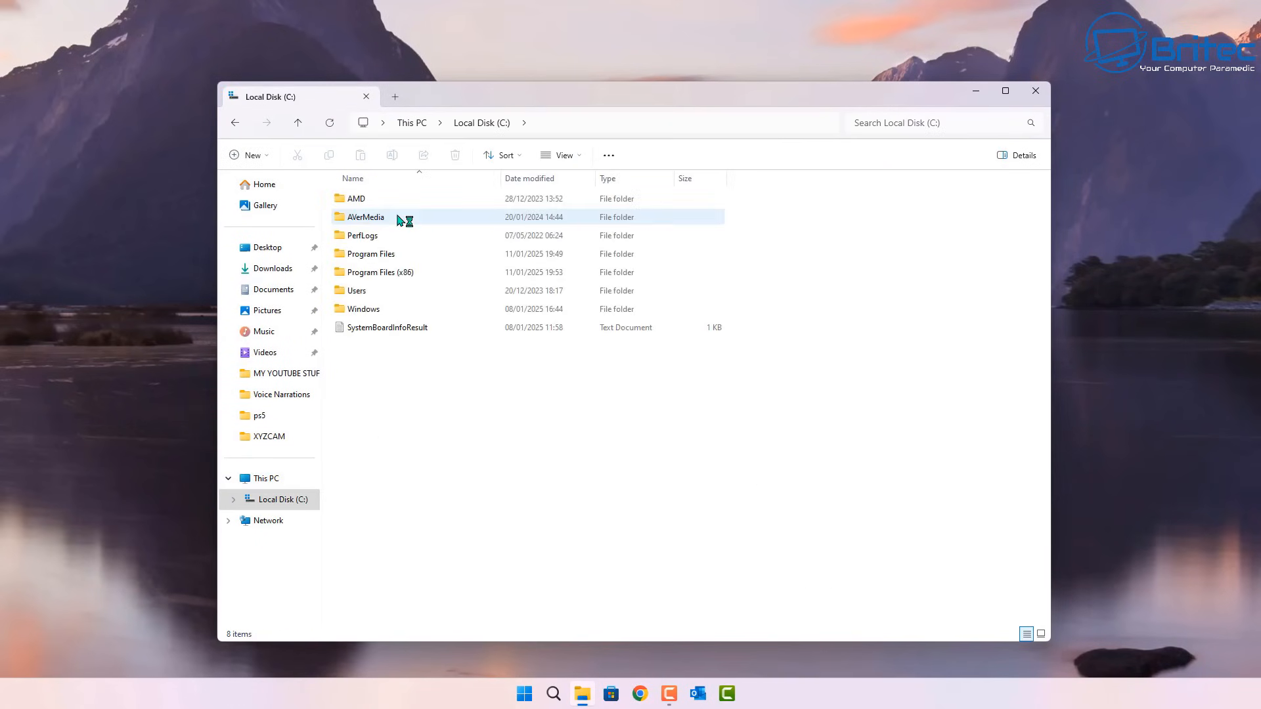
{"action": "left_click", "coordinate": [386, 272]}
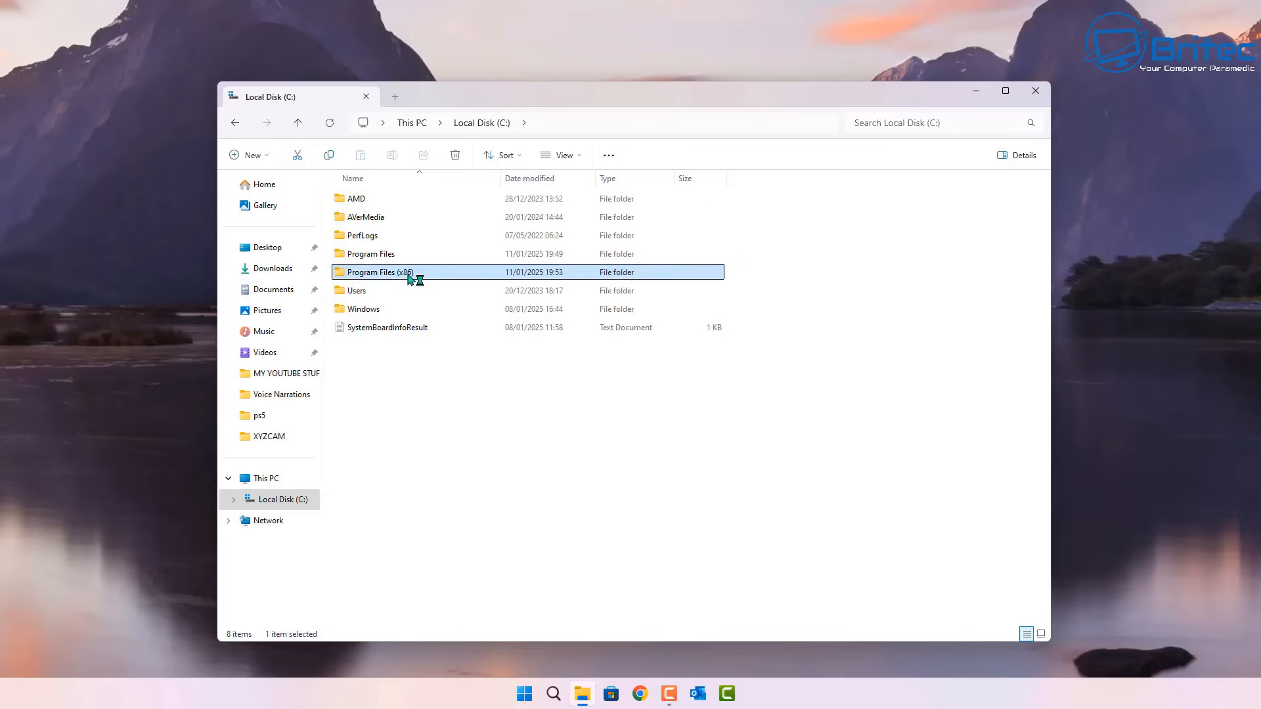
{"action": "double_click", "coordinate": [378, 272]}
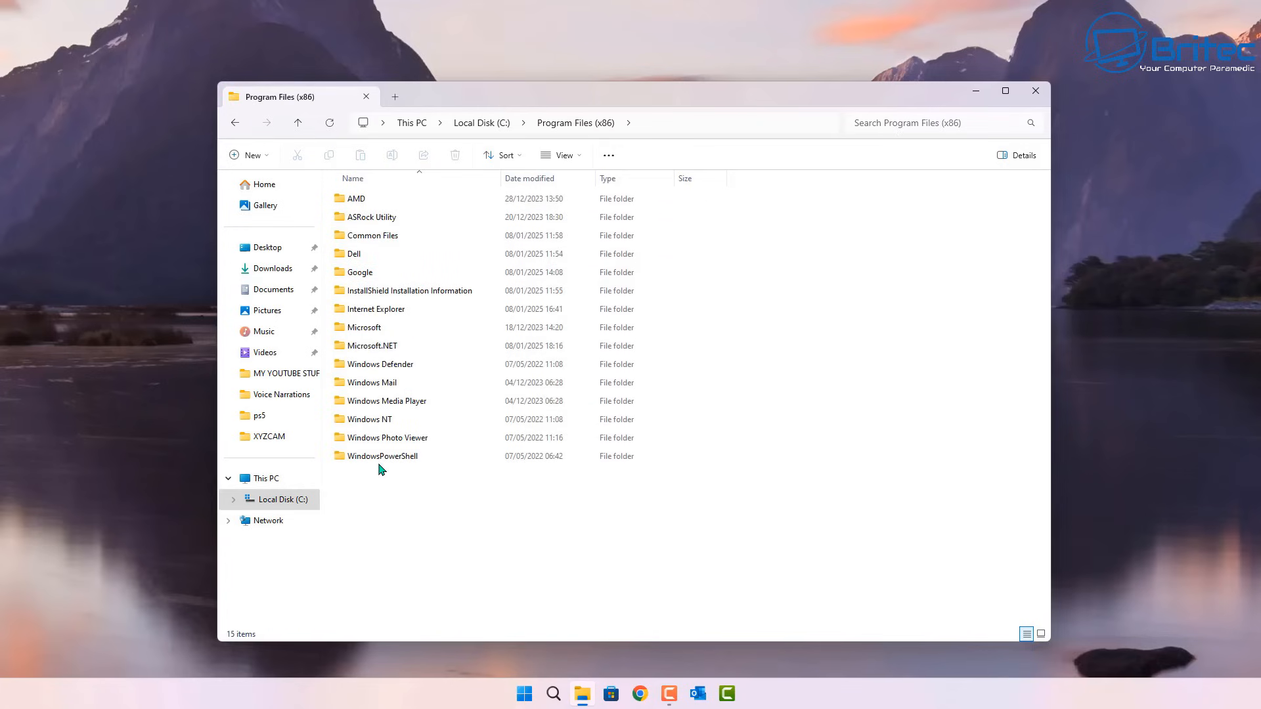
{"action": "mouse_move", "coordinate": [250, 139]}
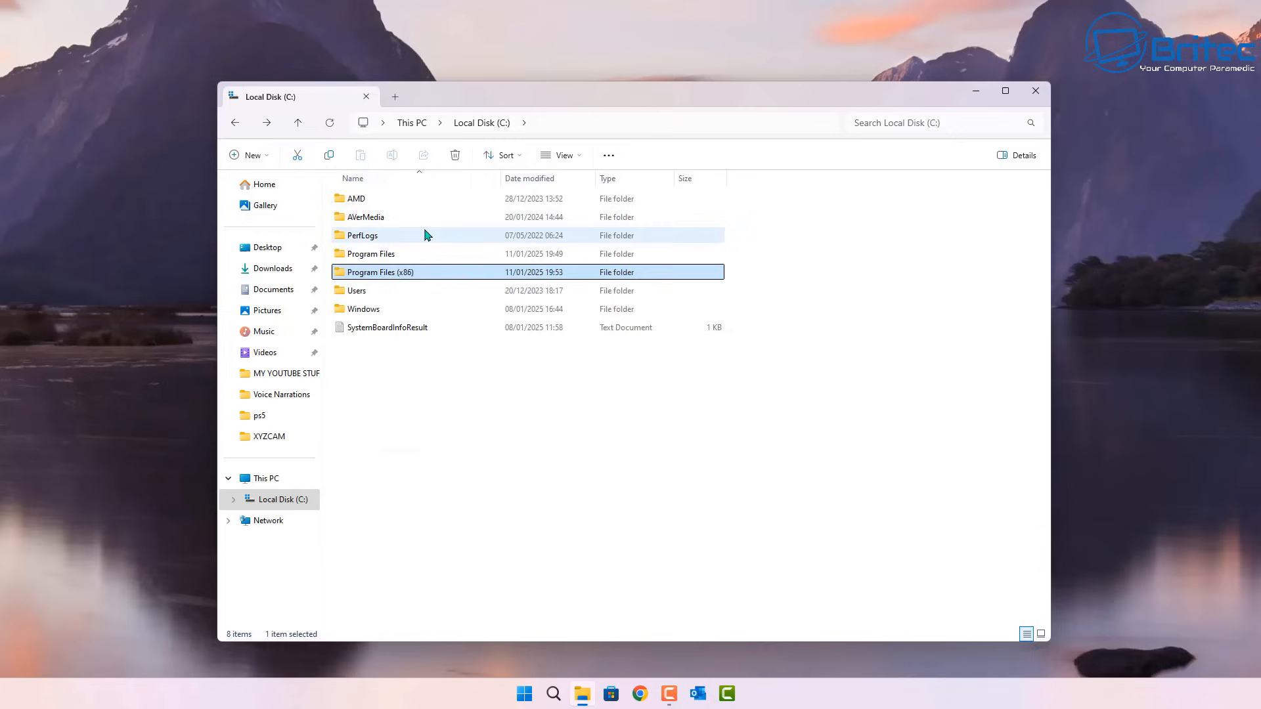
{"action": "double_click", "coordinate": [370, 253]}
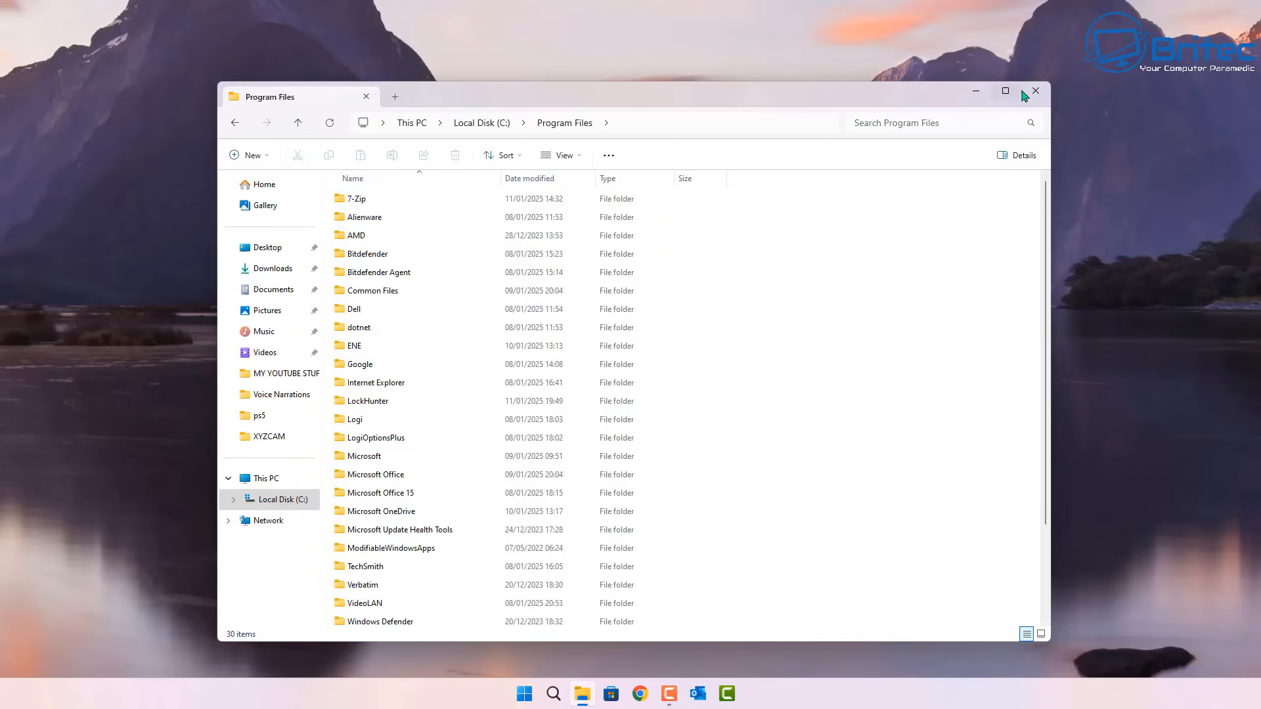
{"action": "left_click", "coordinate": [1035, 90]}
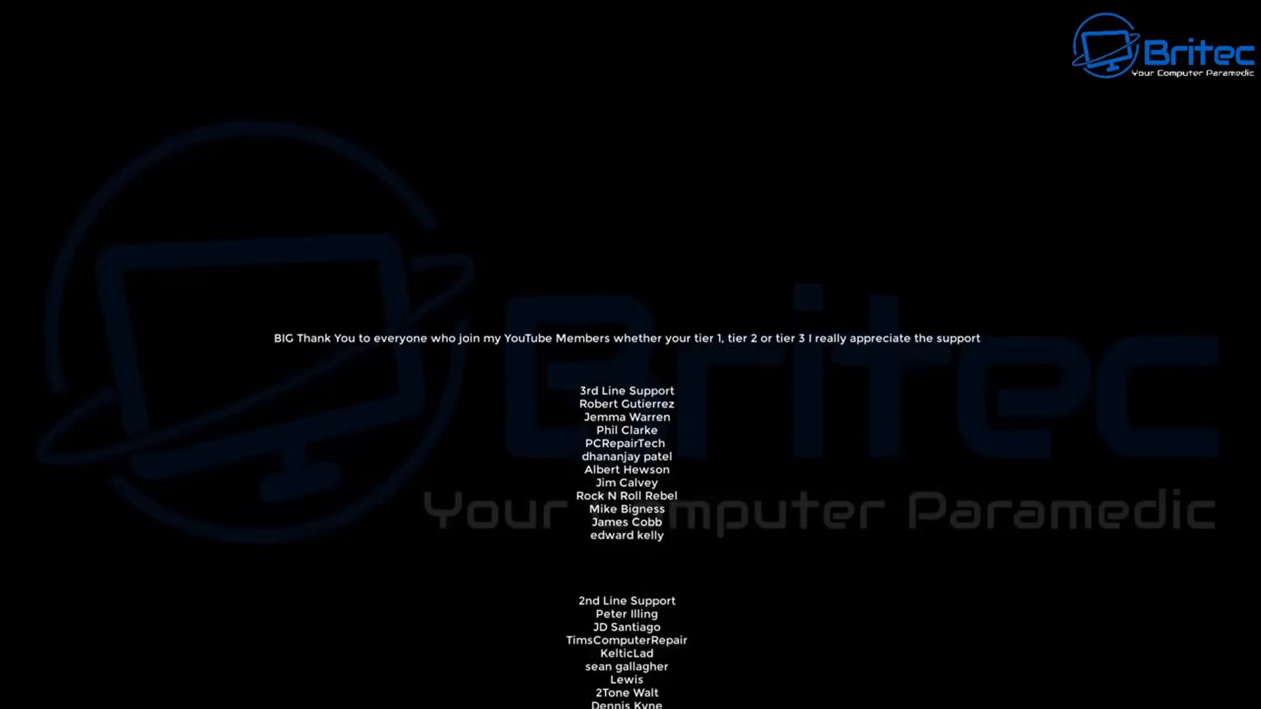
{"action": "scroll", "scroll_direction": "up", "scroll_amount": 3}
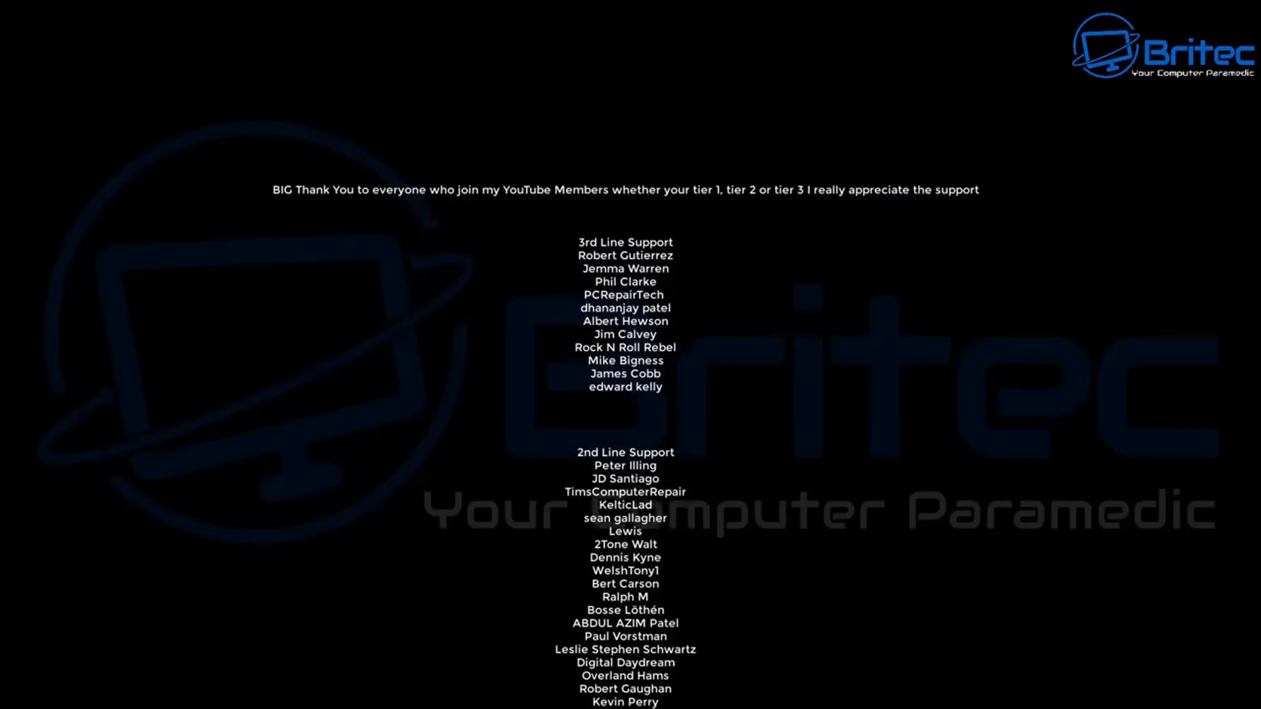